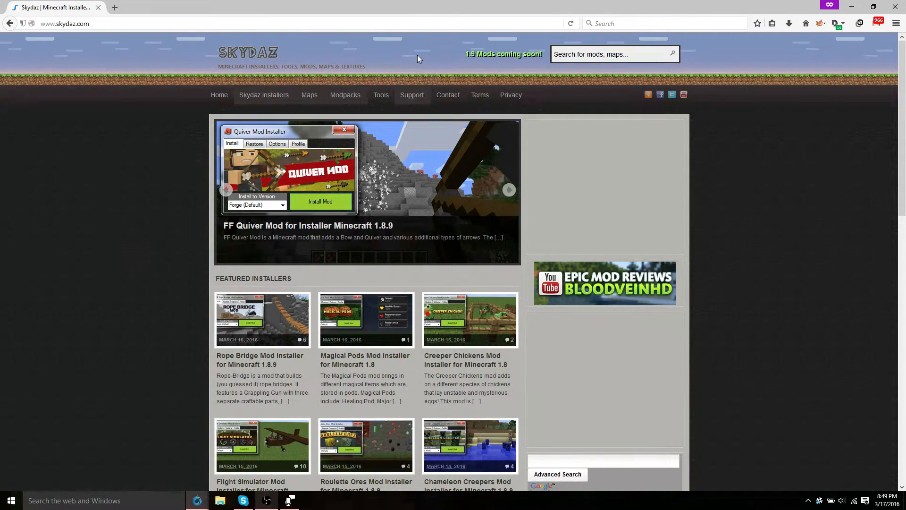
# Search the Skydaz site for 'Millenaire' to list its installer results.
pyautogui.click(613, 54)
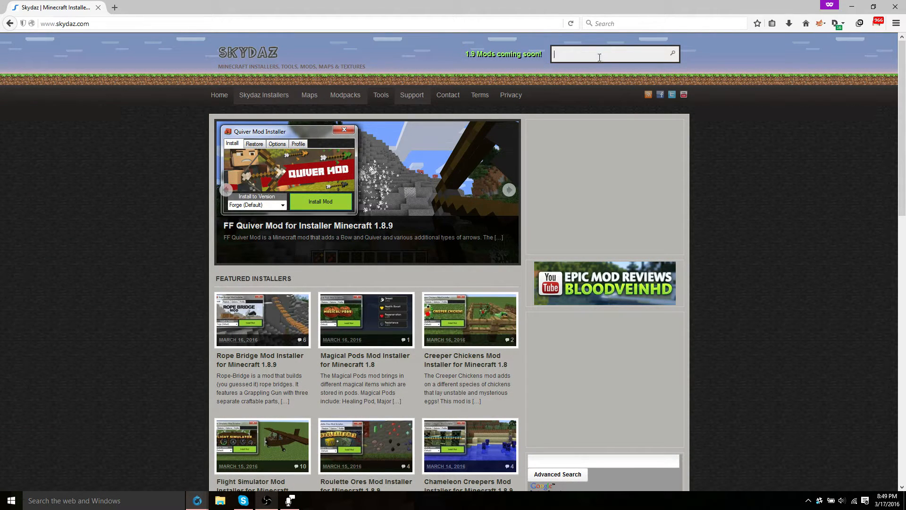
pyautogui.write('Millenairew')
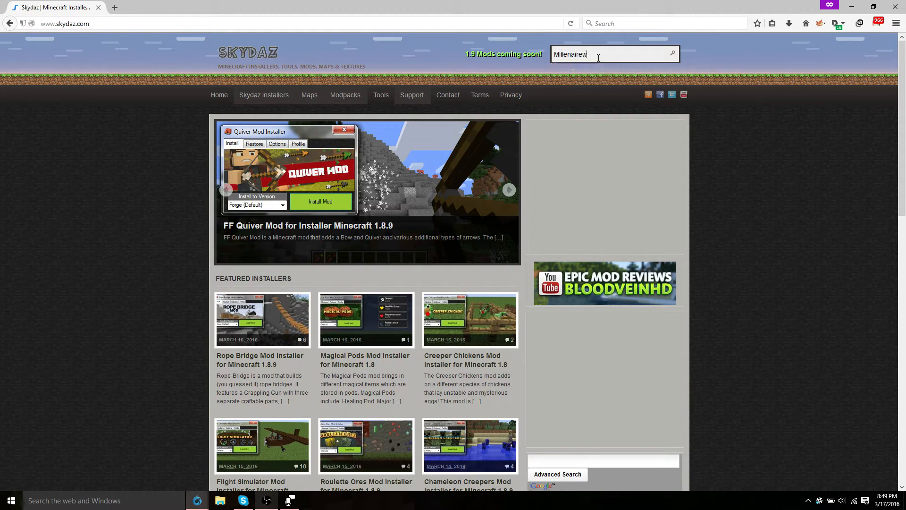
pyautogui.press('Return')
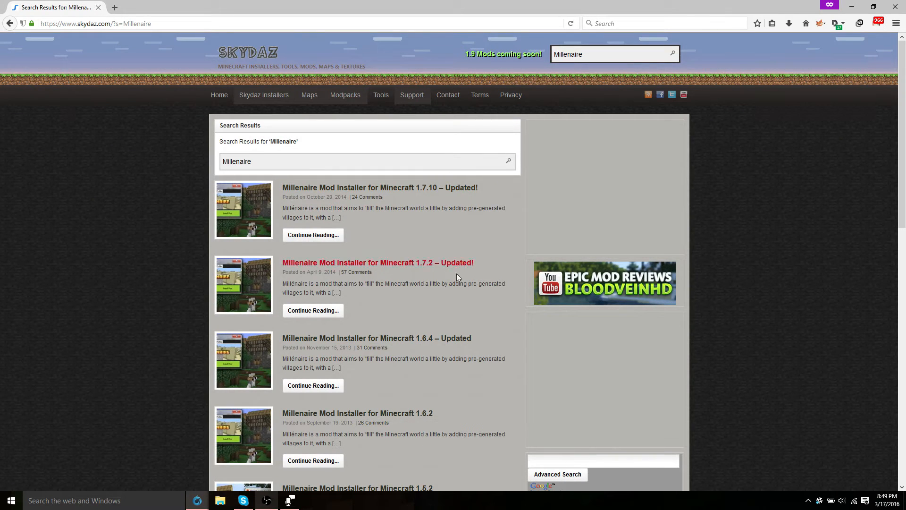
pyautogui.moveTo(532, 324)
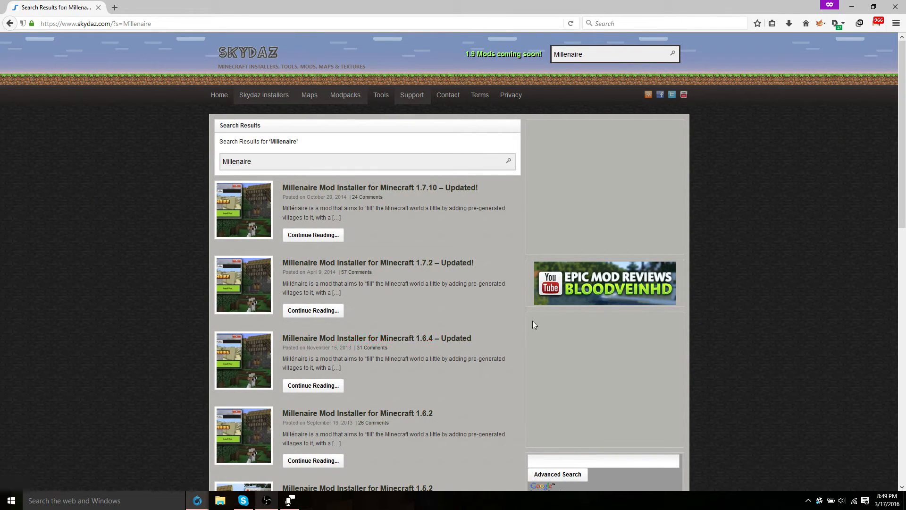
pyautogui.moveTo(664, 256)
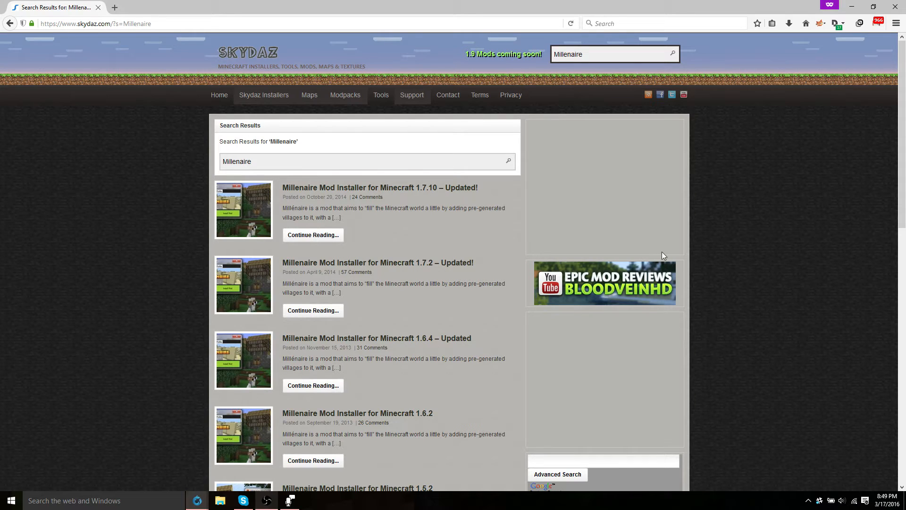
pyautogui.moveTo(509, 326)
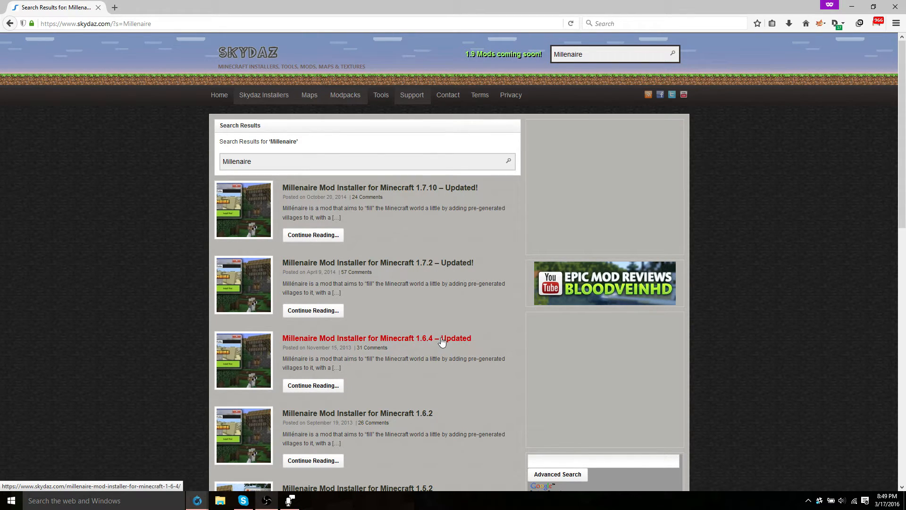
pyautogui.moveTo(515, 289)
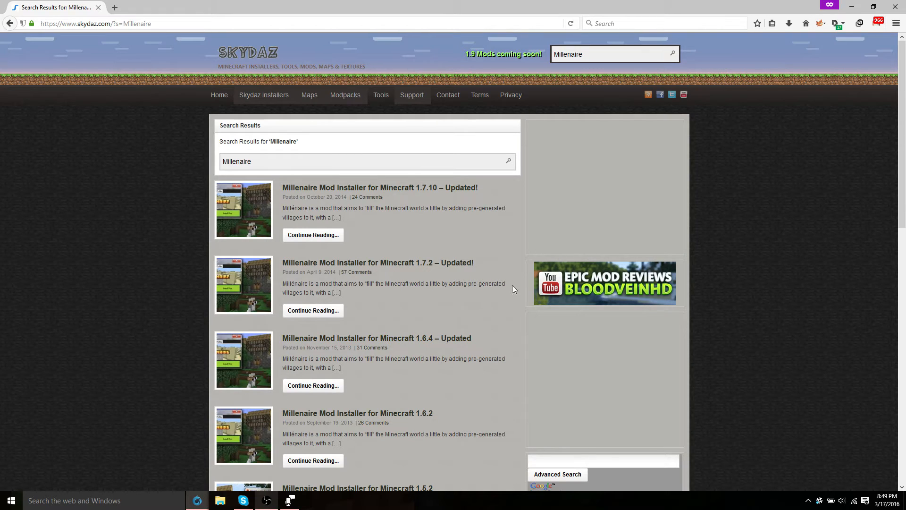
pyautogui.moveTo(423, 190)
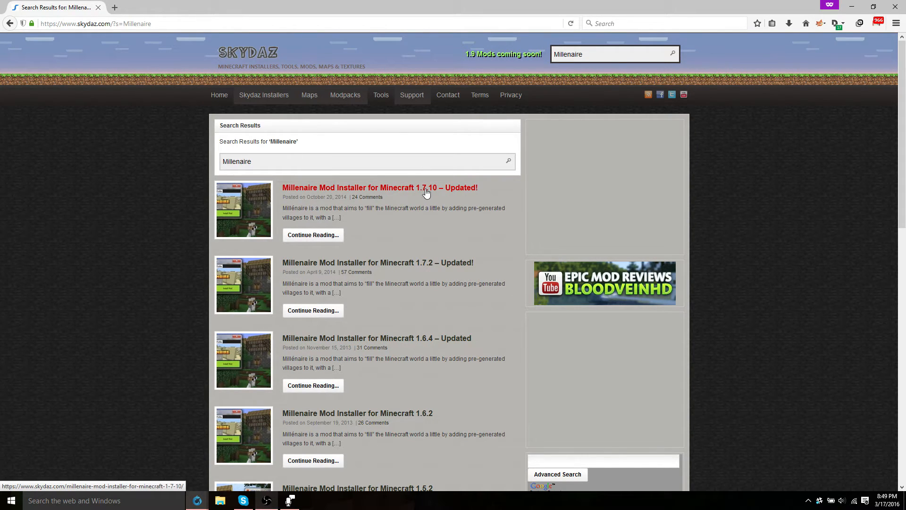
# Open the Millenaire Mod Installer for Minecraft 1.7.10 page and reach its Downloads section.
pyautogui.click(379, 187)
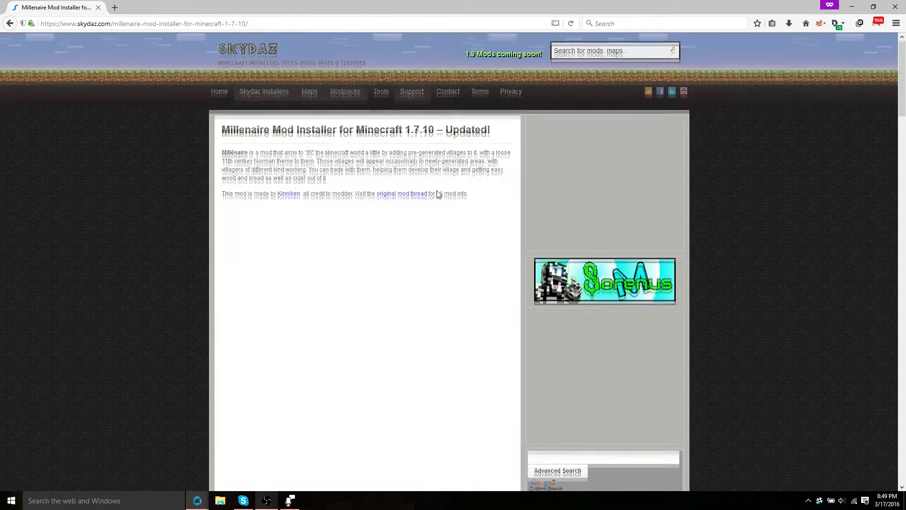
pyautogui.scroll(-3)
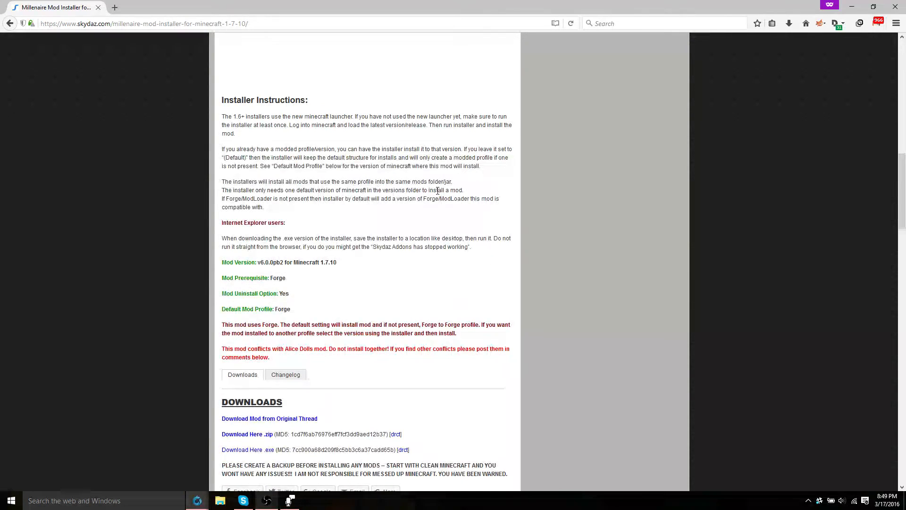
pyautogui.scroll(-3)
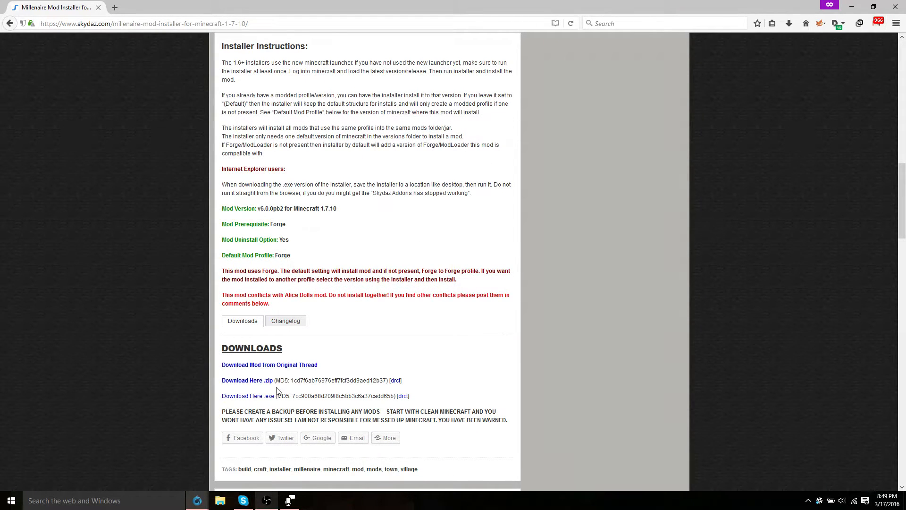
pyautogui.moveTo(274, 388)
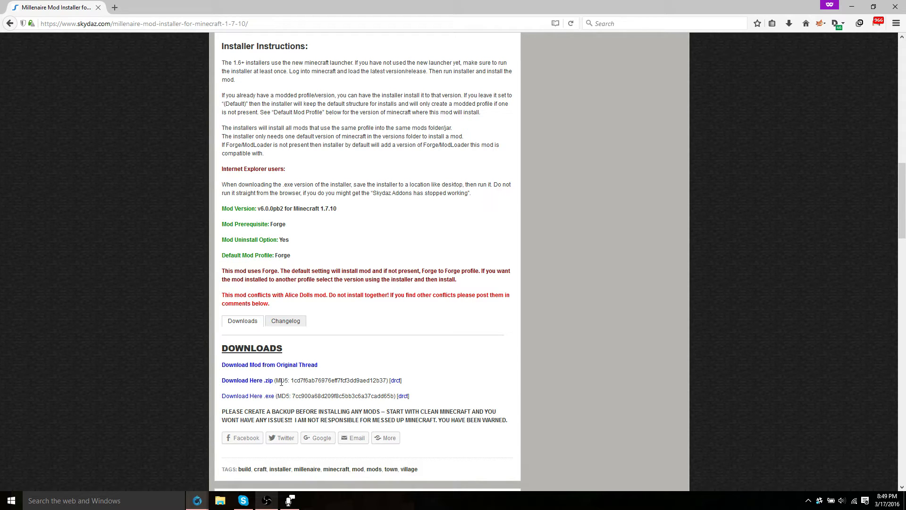
pyautogui.moveTo(263, 405)
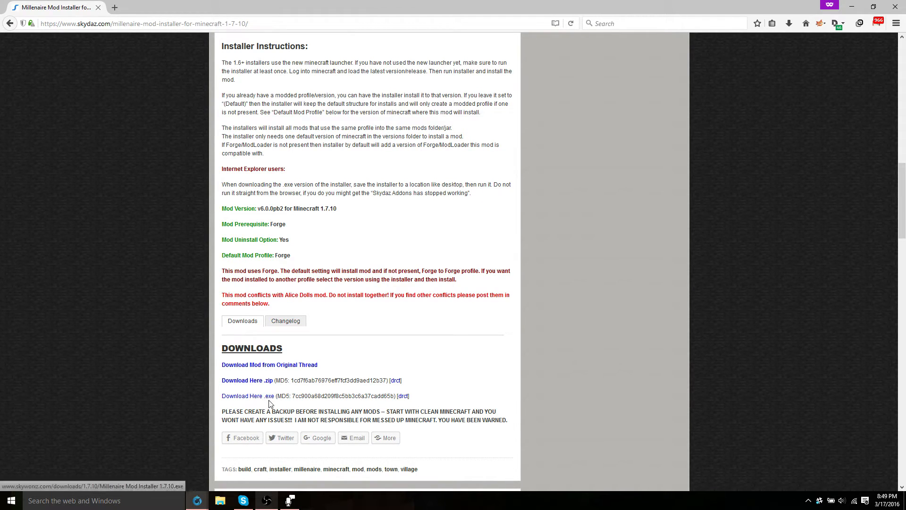
# Save the Millenaire Mod Installer 1.7.10 .exe download and check it in recent downloads.
pyautogui.click(242, 395)
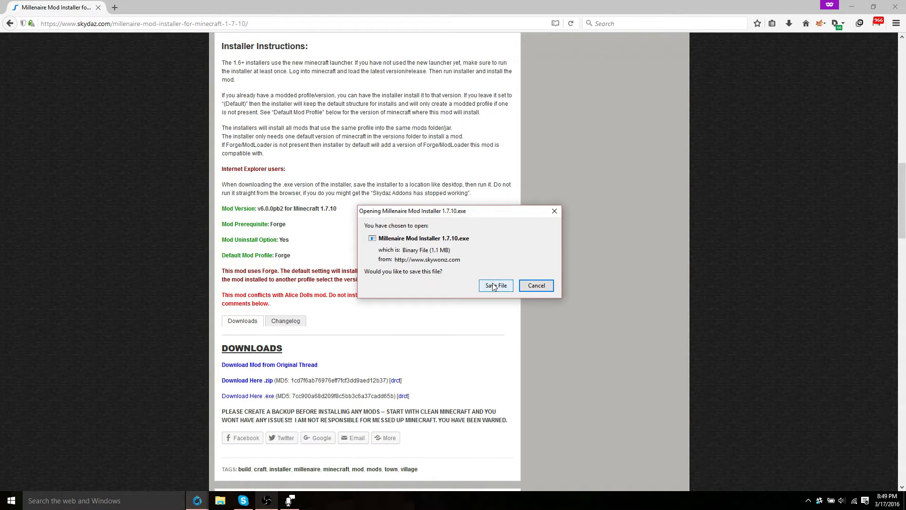
pyautogui.click(495, 285)
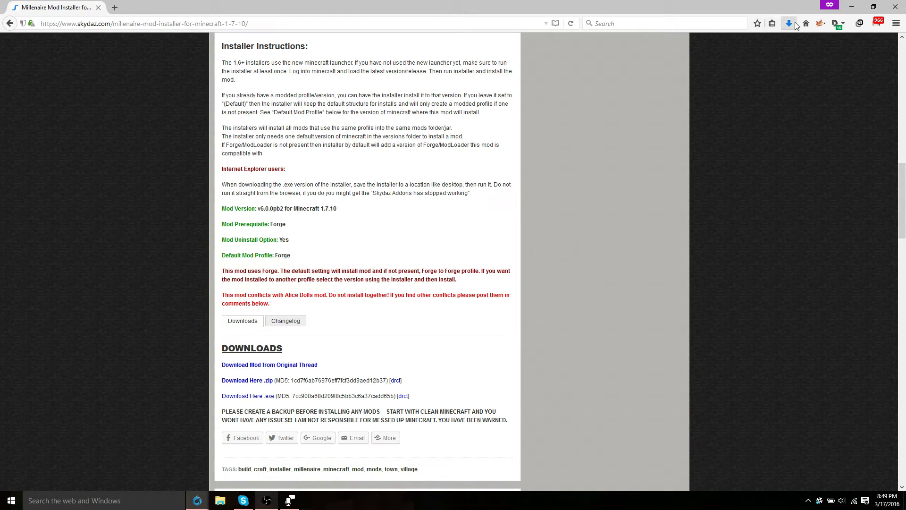
pyautogui.click(789, 23)
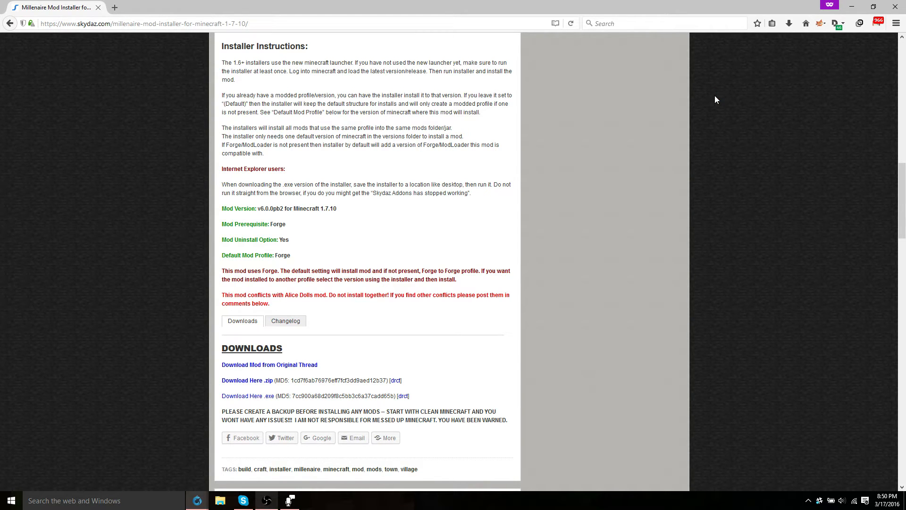
# Run the installer into the Forge (Default) profile, declining the Minecraft backup.
pyautogui.click(251, 395)
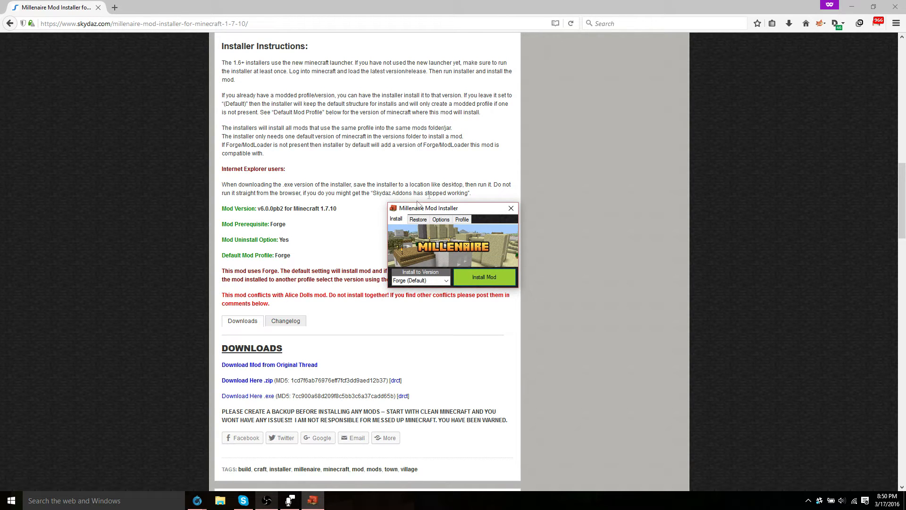
pyautogui.moveTo(452, 252)
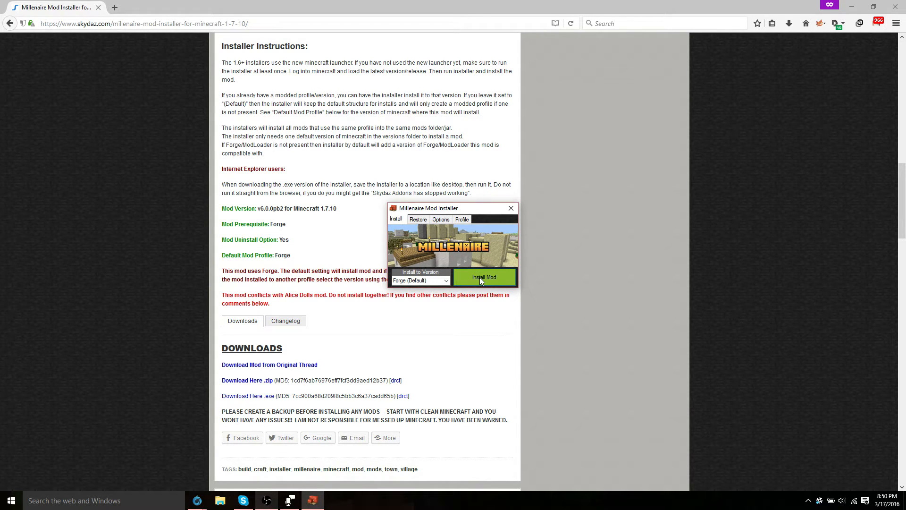
pyautogui.click(484, 276)
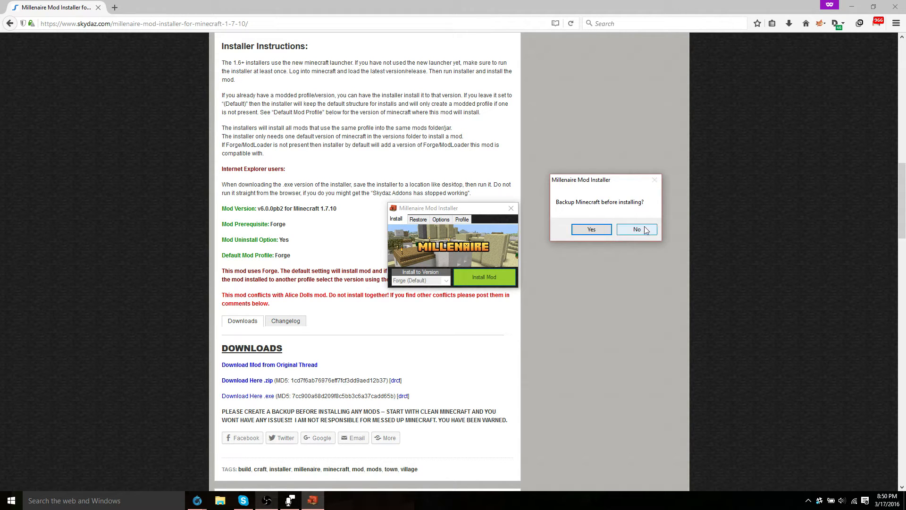
pyautogui.click(636, 228)
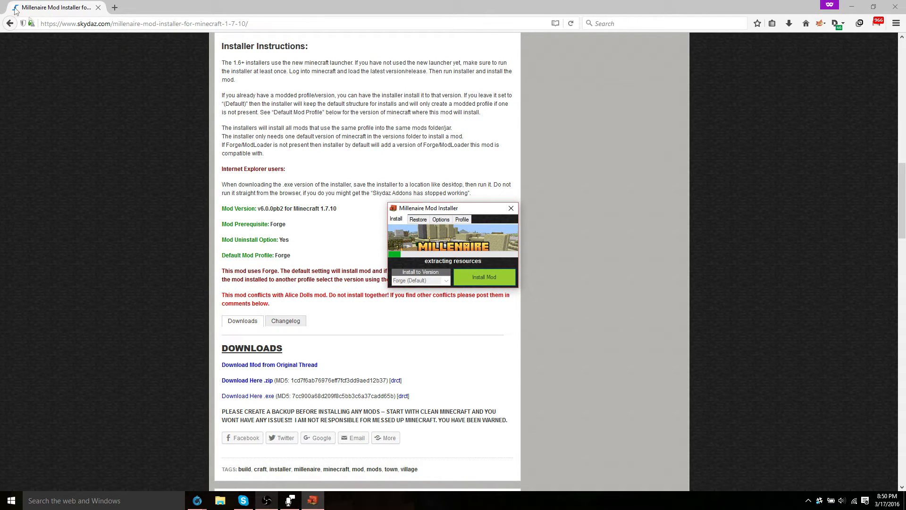
pyautogui.moveTo(526, 227)
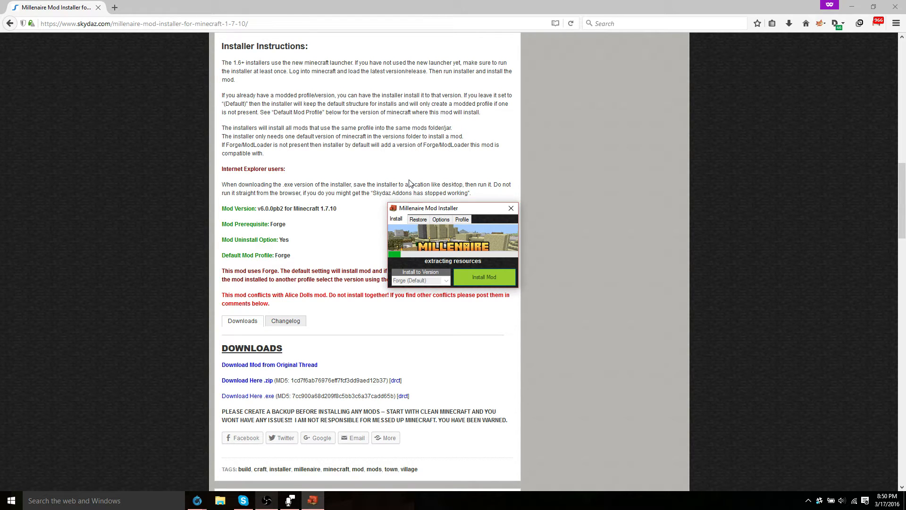
pyautogui.moveTo(496, 263)
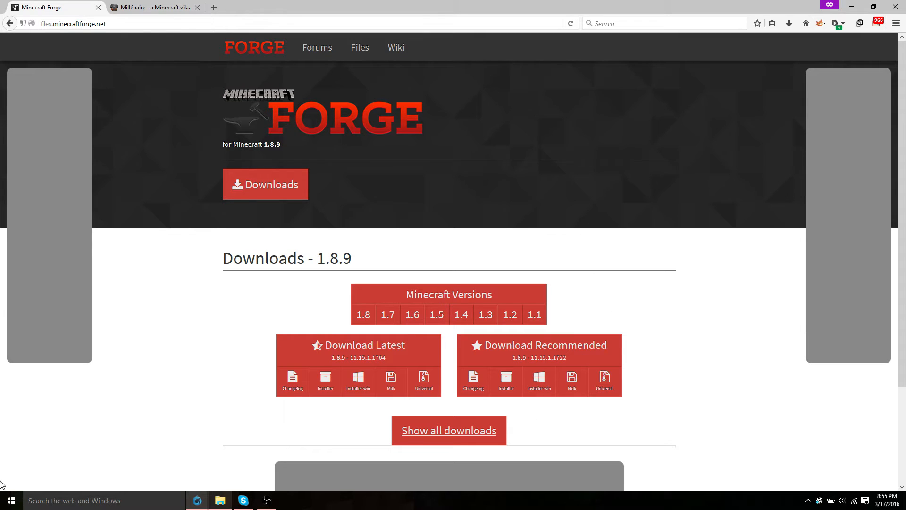
# On files.minecraftforge.net choose 1.7.10 from the Minecraft 1.7 version list.
pyautogui.click(460, 315)
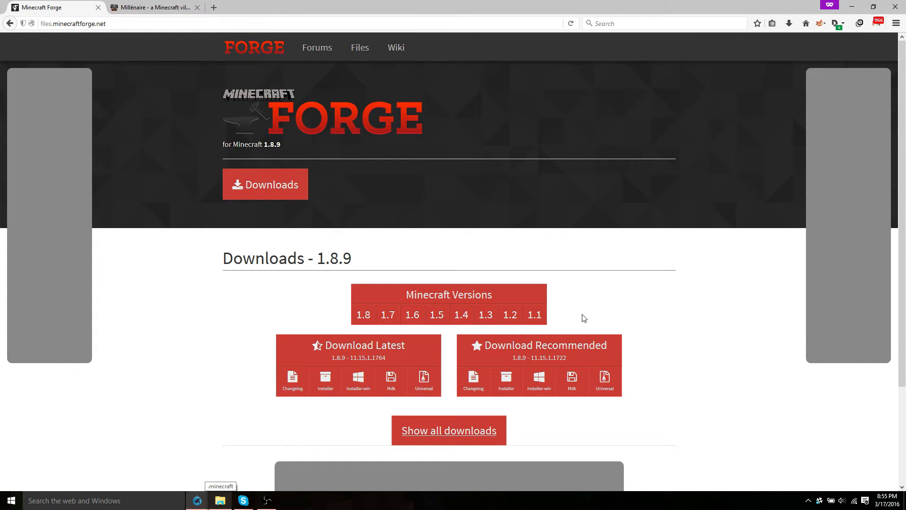
pyautogui.moveTo(274, 59)
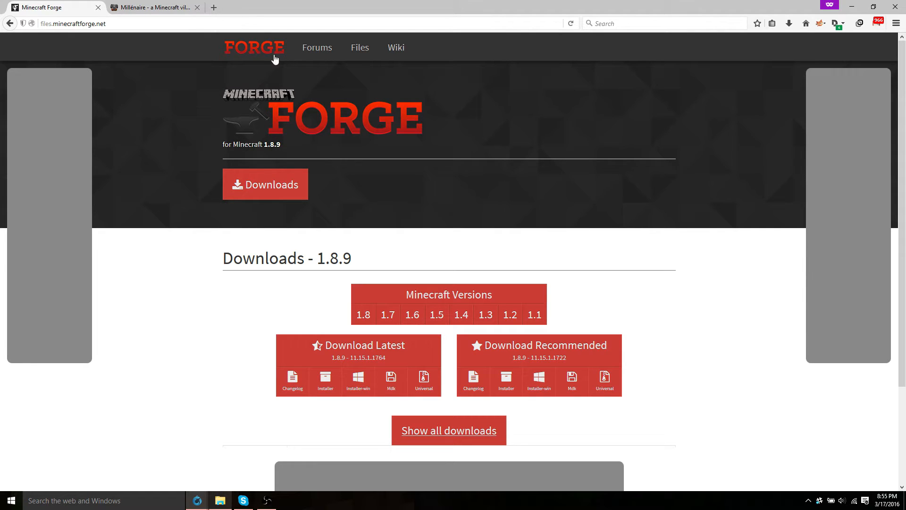
pyautogui.click(147, 7)
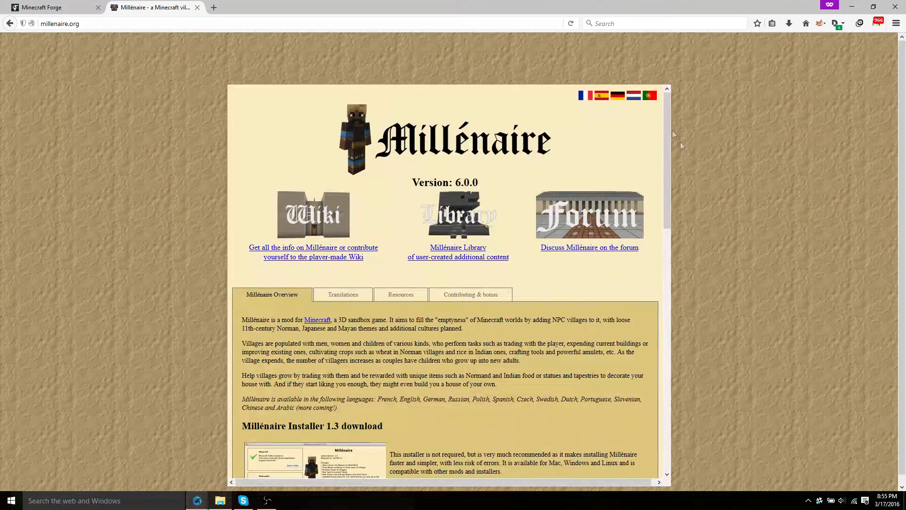
pyautogui.moveTo(174, 122)
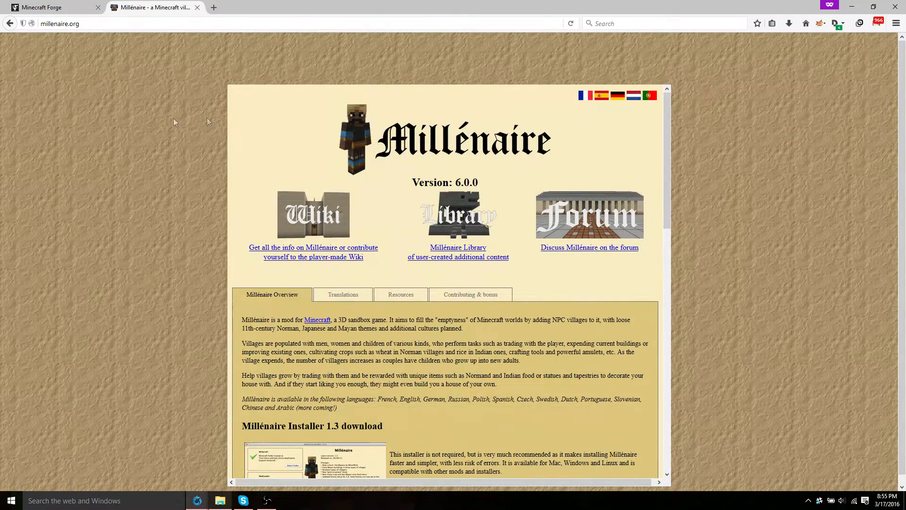
pyautogui.click(54, 7)
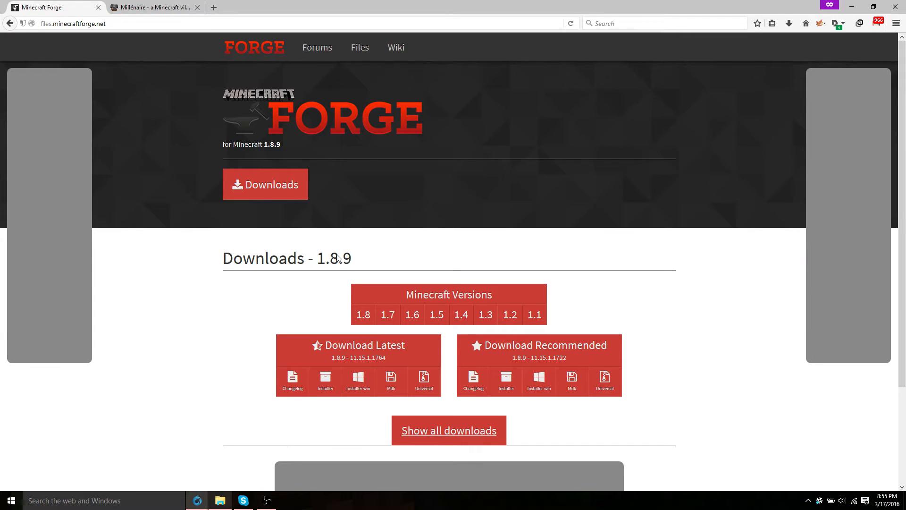
pyautogui.moveTo(448, 301)
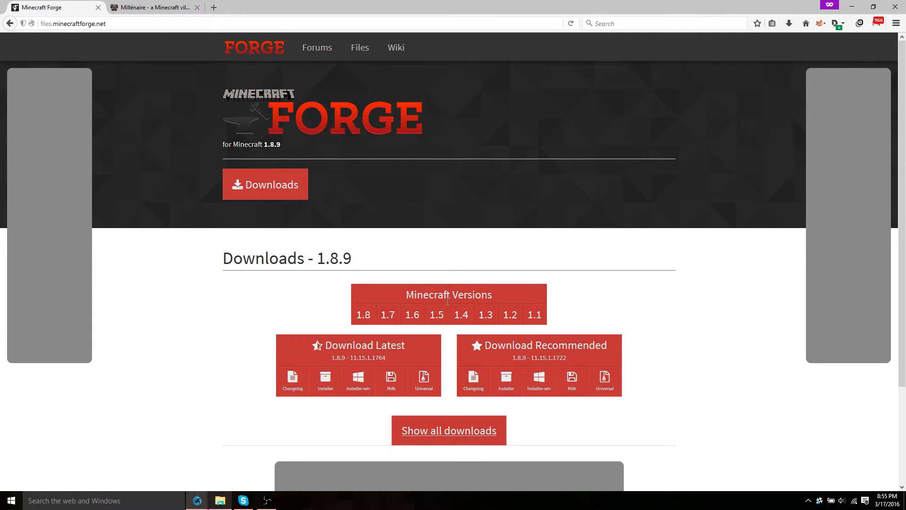
pyautogui.click(386, 314)
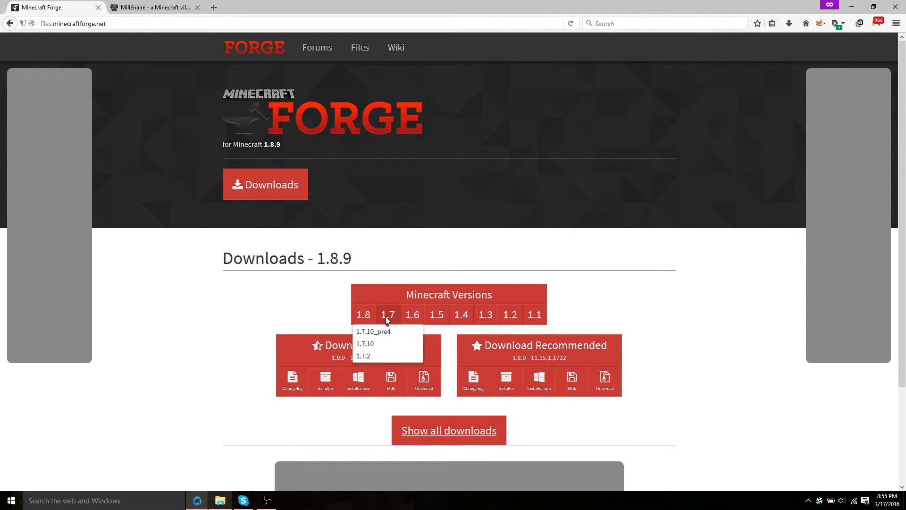
pyautogui.moveTo(364, 344)
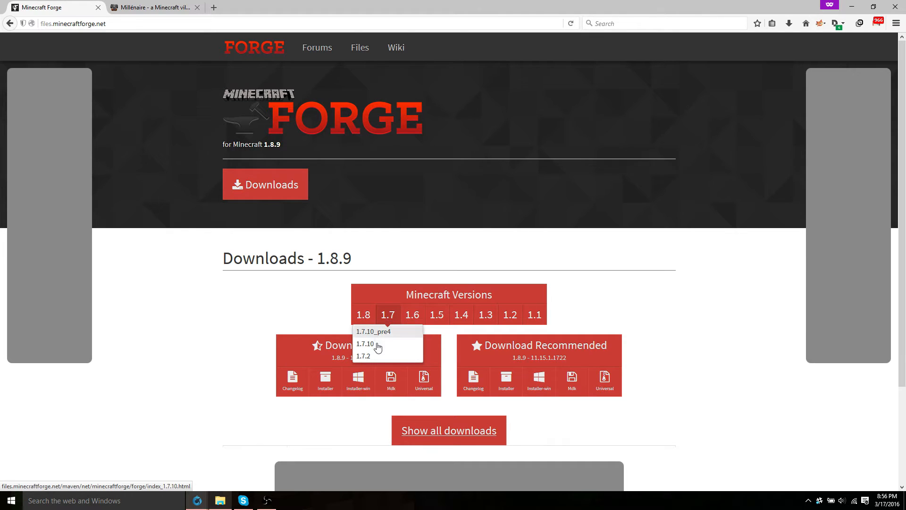
pyautogui.moveTo(374, 331)
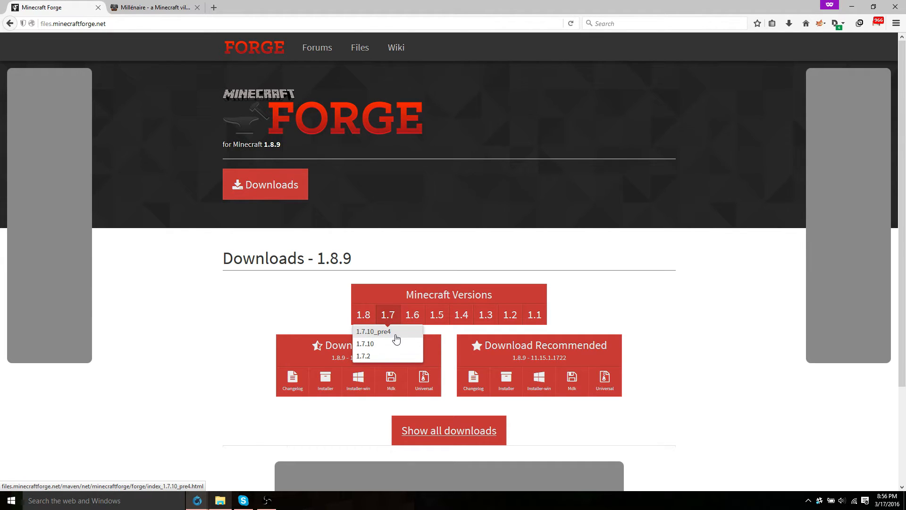
pyautogui.moveTo(381, 349)
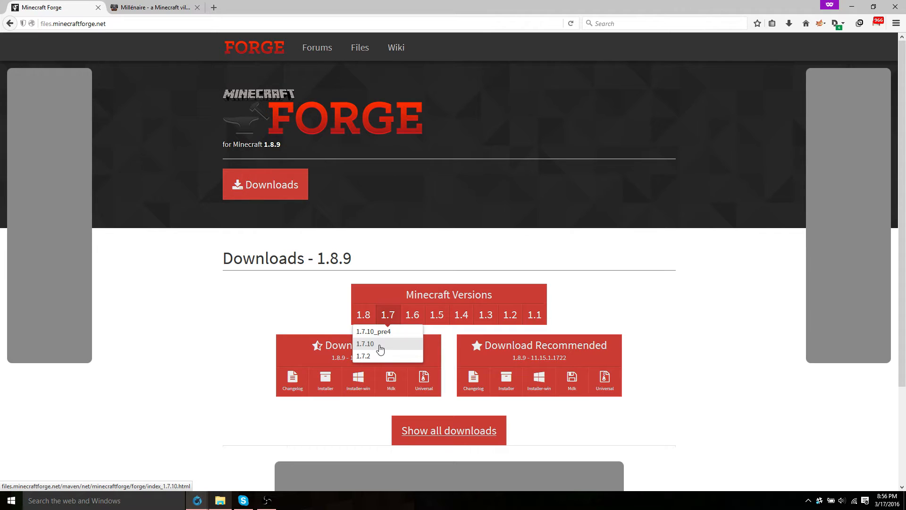
pyautogui.click(364, 344)
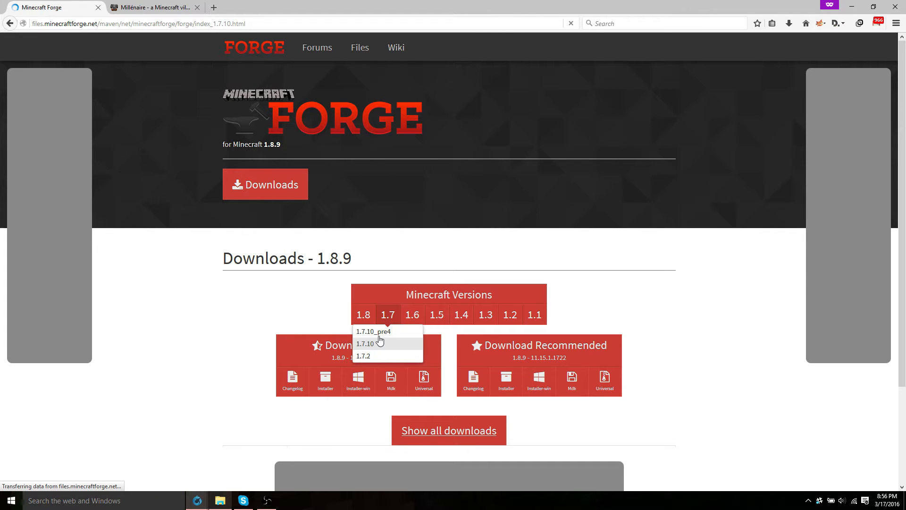
# Download the latest Forge 1.7.10 Installer-win (10.13.4.1614), skipping the adfoc page.
pyautogui.click(364, 344)
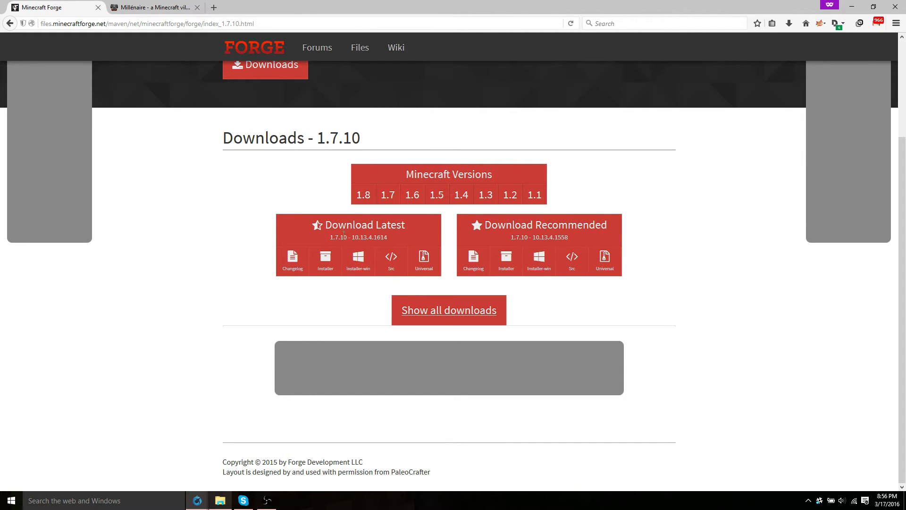
pyautogui.moveTo(445, 240)
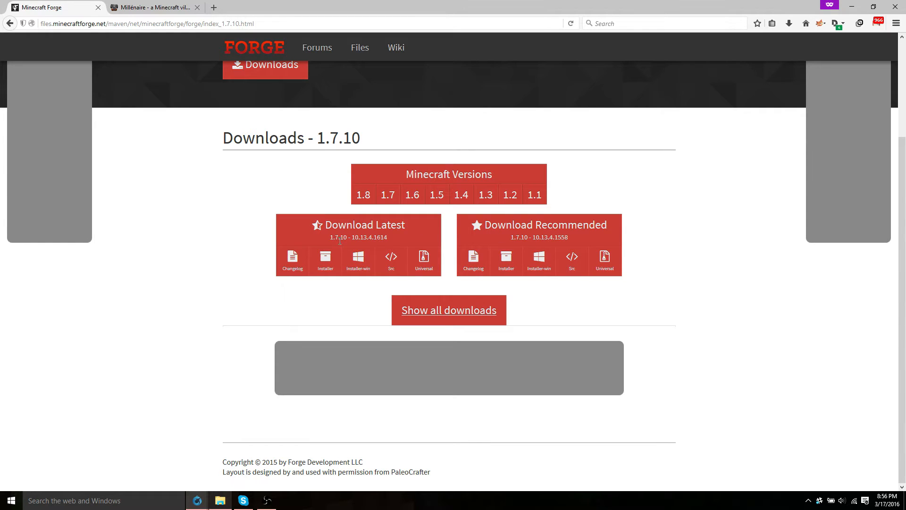
pyautogui.moveTo(357, 256)
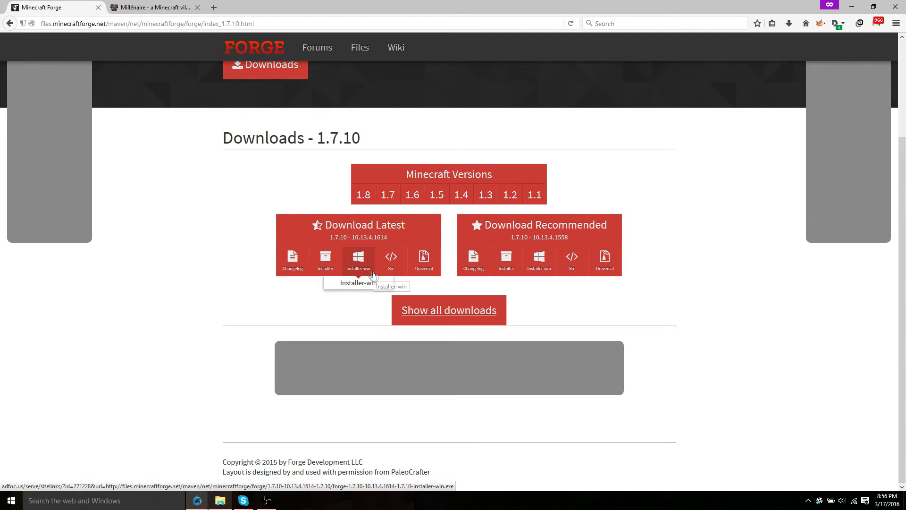
pyautogui.moveTo(325, 260)
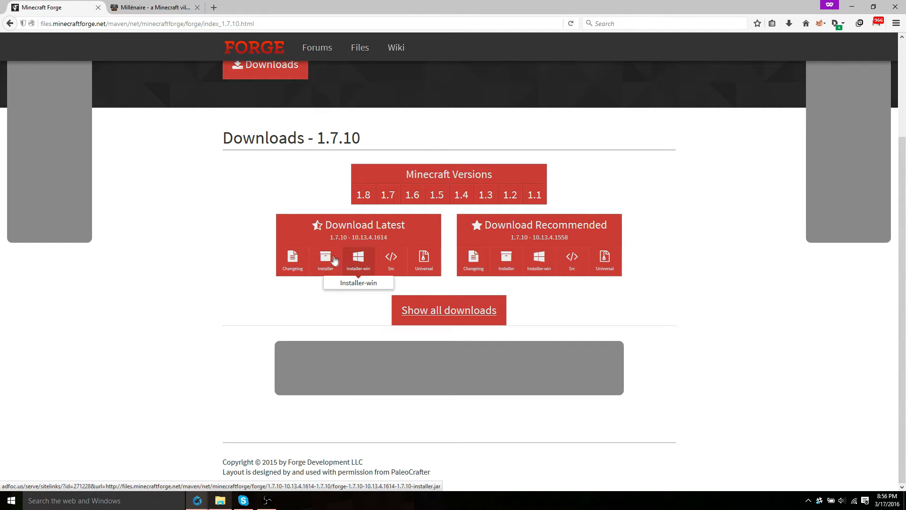
pyautogui.moveTo(423, 261)
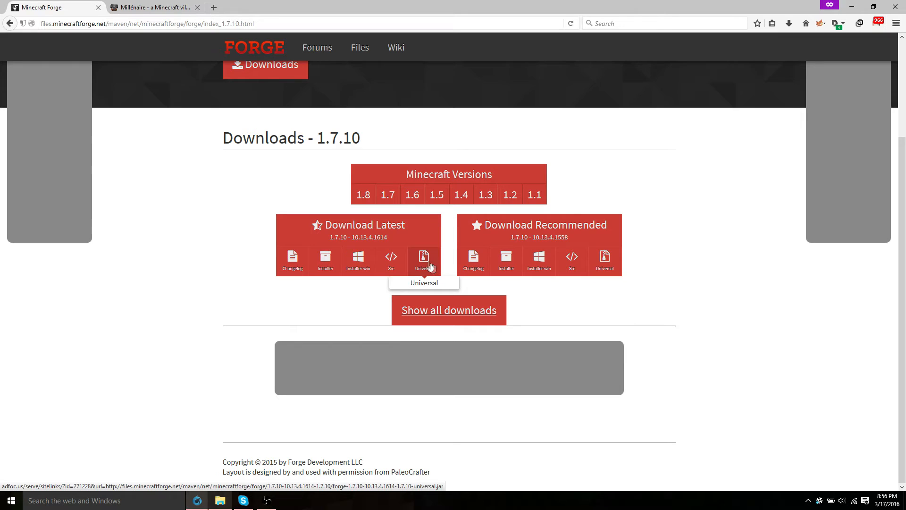
pyautogui.moveTo(358, 260)
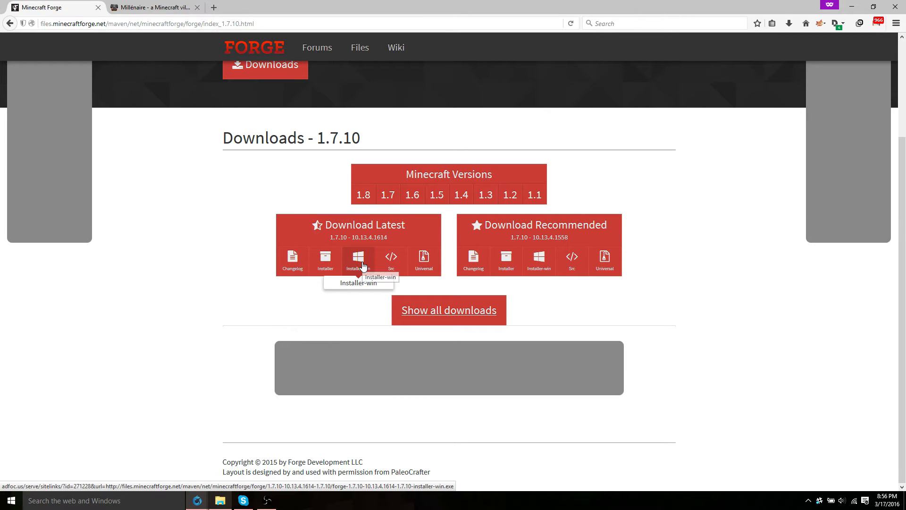
pyautogui.click(357, 260)
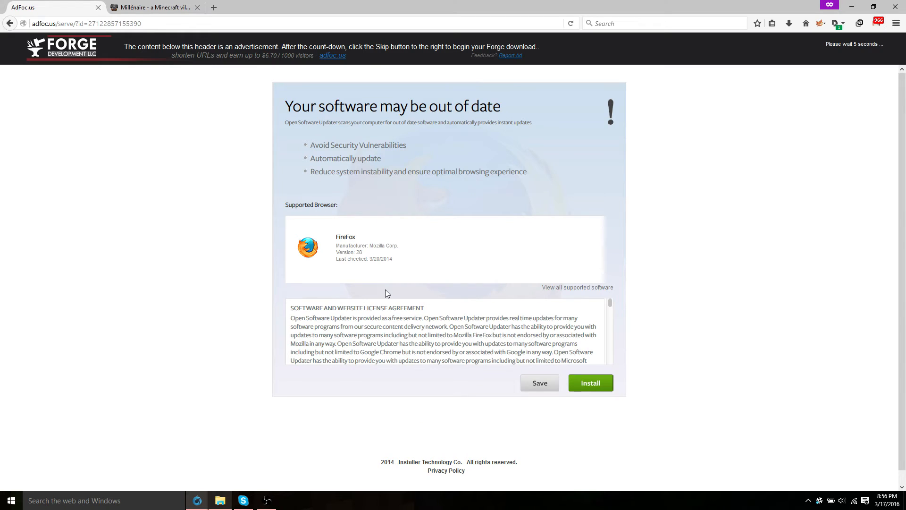
pyautogui.click(590, 382)
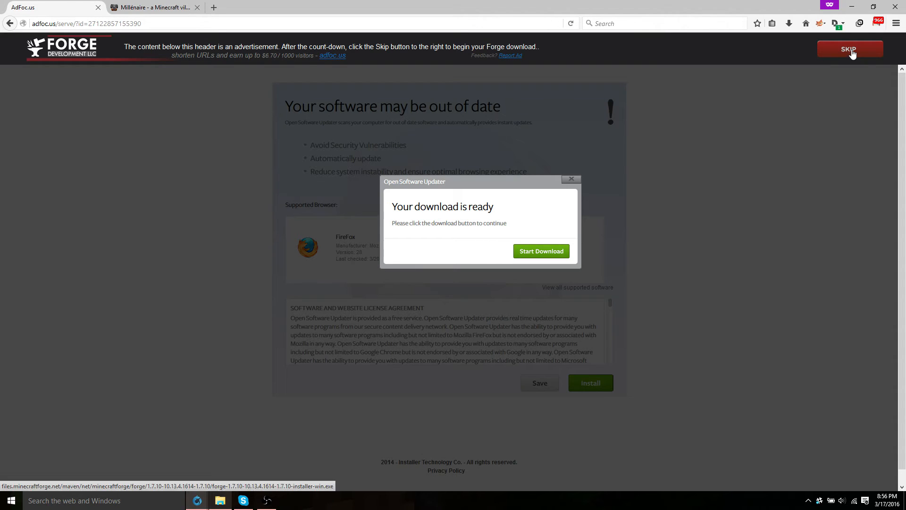
pyautogui.moveTo(621, 7)
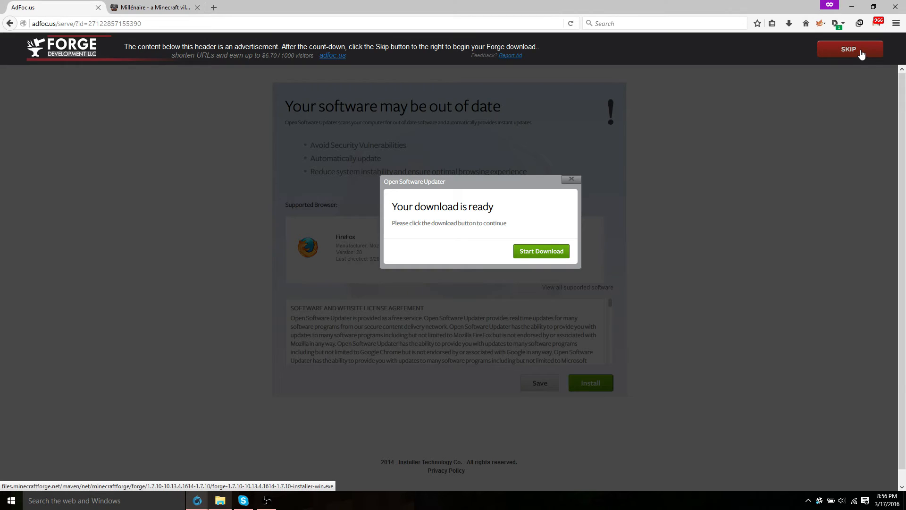
pyautogui.click(540, 251)
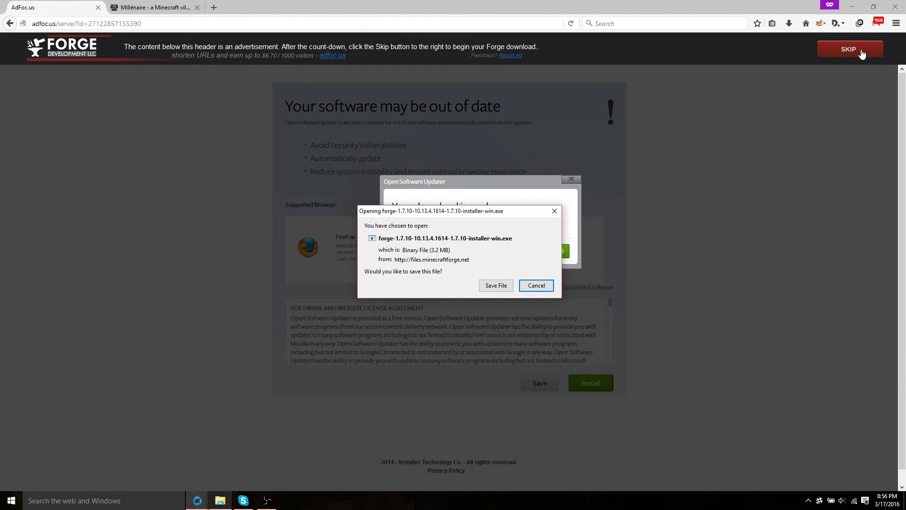
pyautogui.moveTo(540, 253)
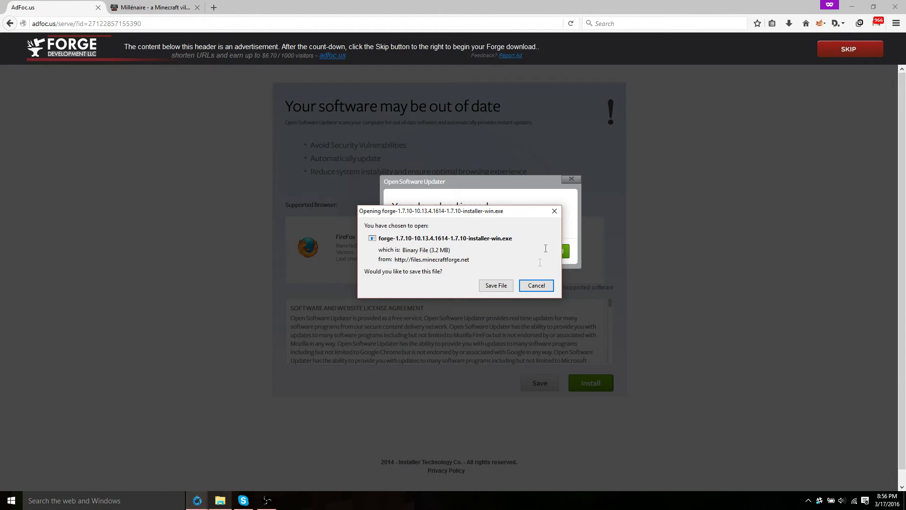
# Save the Forge installer file and launch it from the recent downloads list.
pyautogui.click(494, 285)
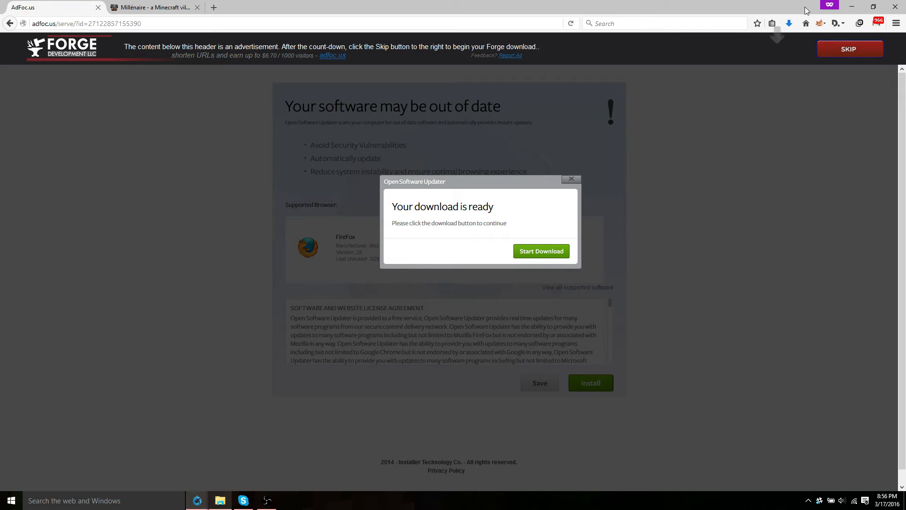
pyautogui.click(788, 22)
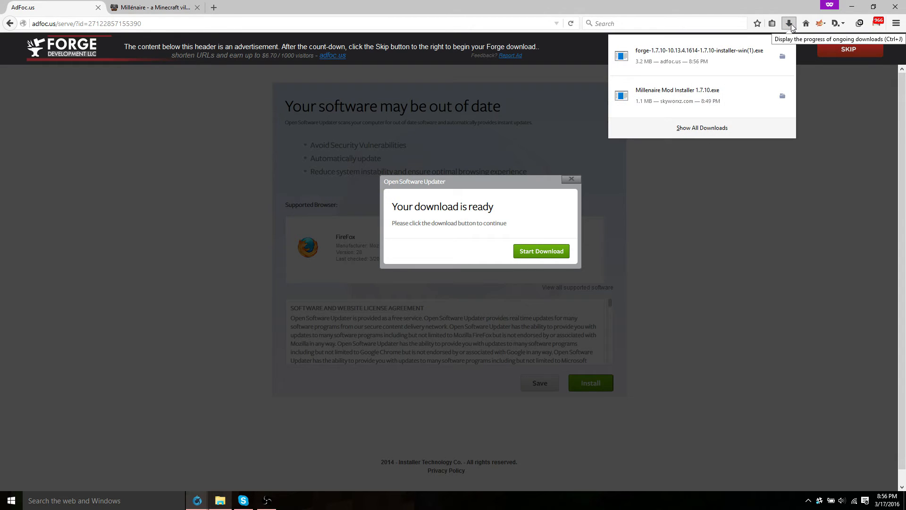
pyautogui.moveTo(716, 63)
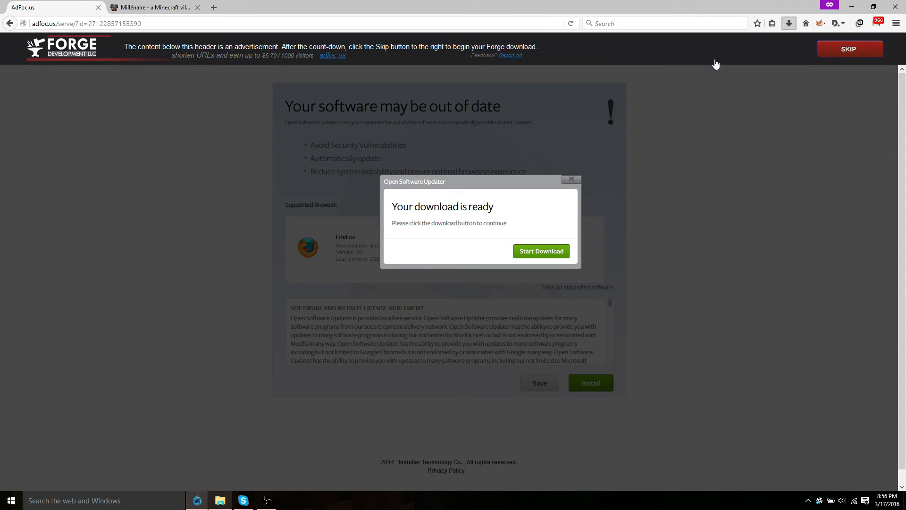
pyautogui.click(539, 251)
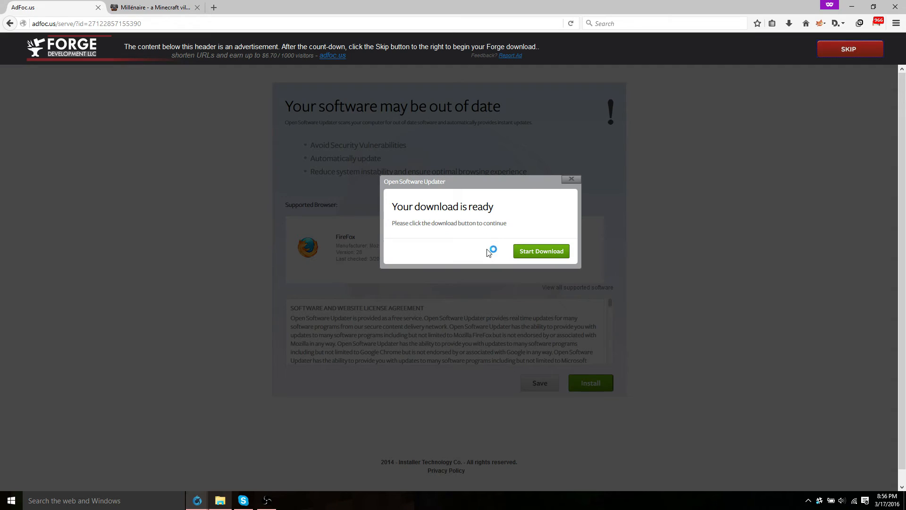
pyautogui.moveTo(509, 194)
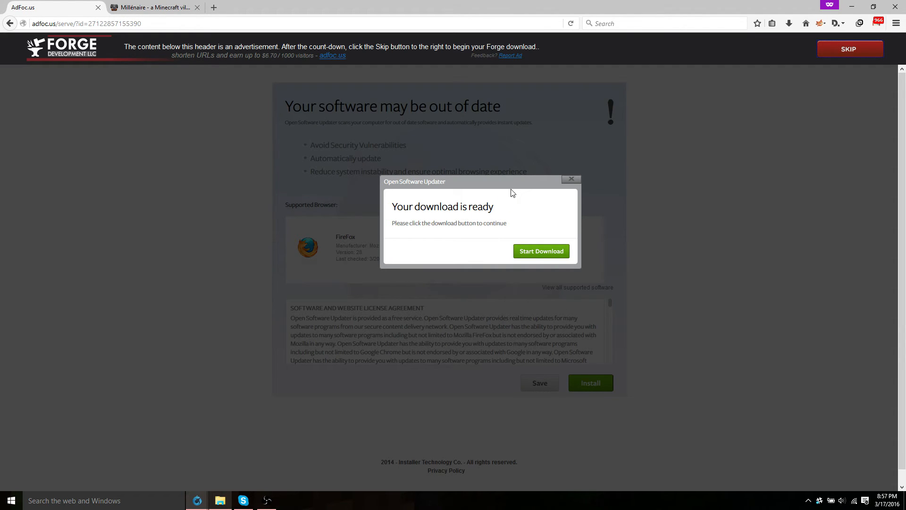
# Install the Forge 10.13.4.1614-1.7.10 client into .minecraft and confirm the success message.
pyautogui.click(540, 251)
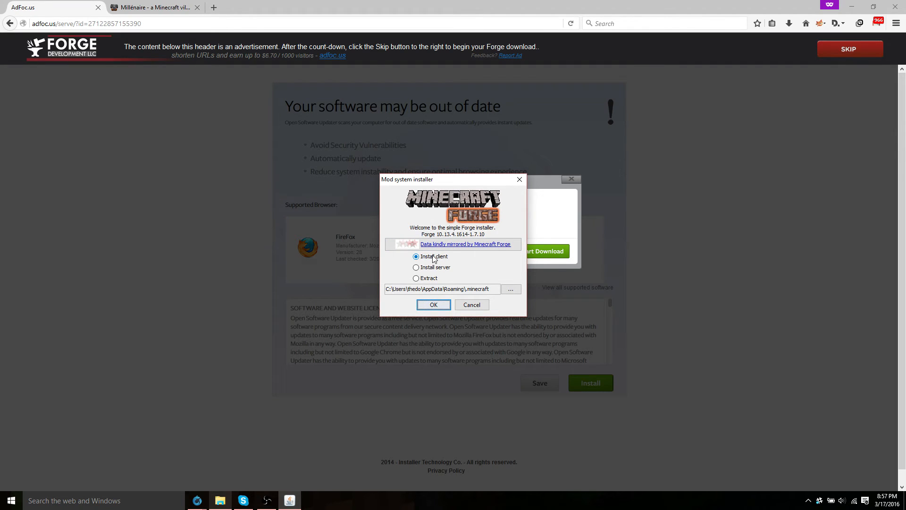
pyautogui.moveTo(432, 257)
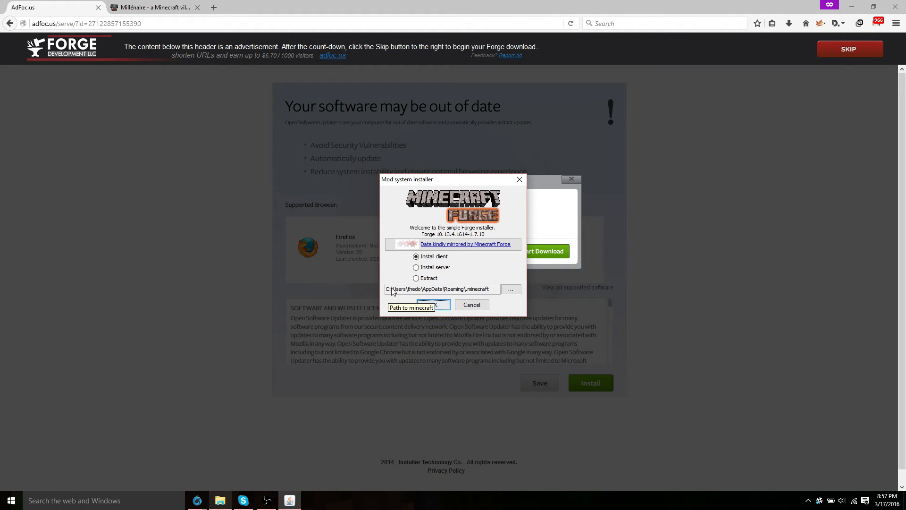
pyautogui.moveTo(480, 294)
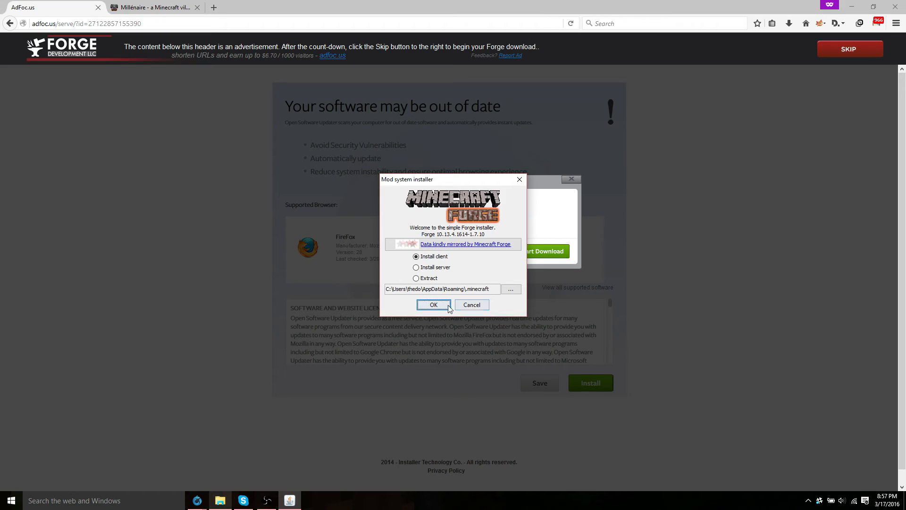
pyautogui.click(433, 305)
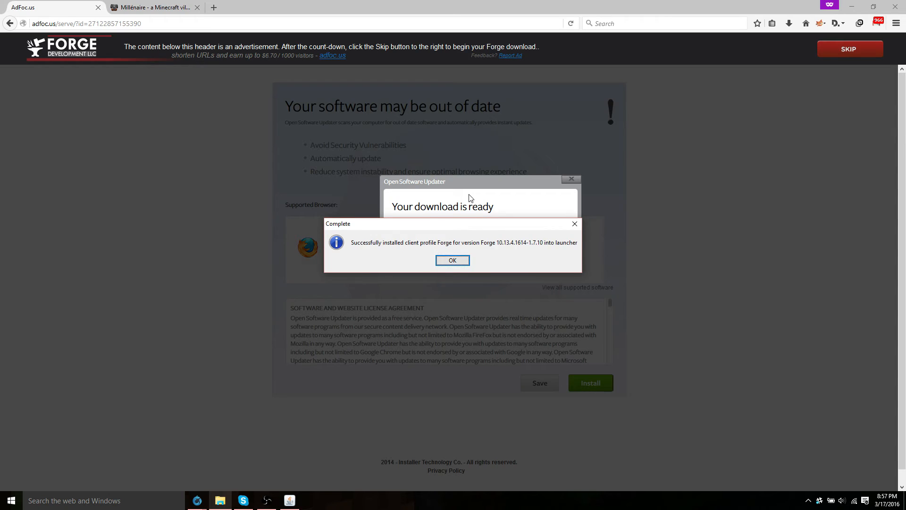
pyautogui.moveTo(359, 246)
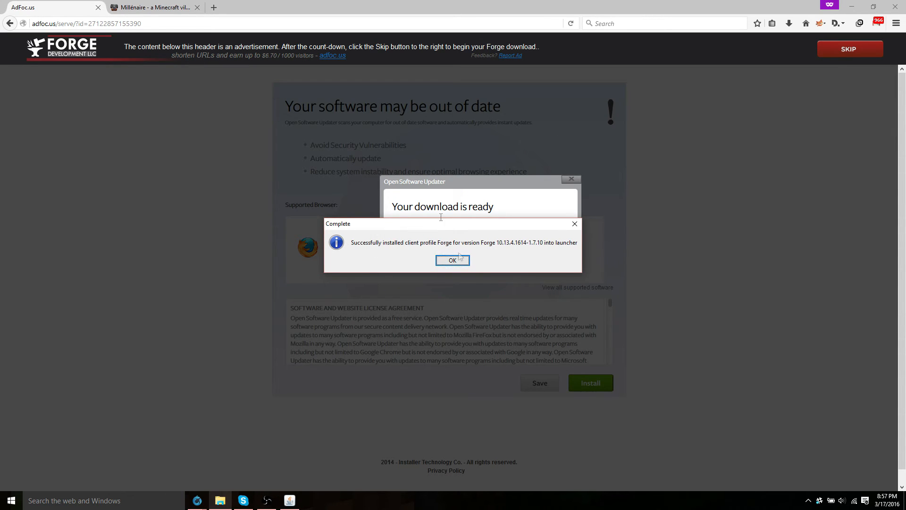
pyautogui.click(452, 260)
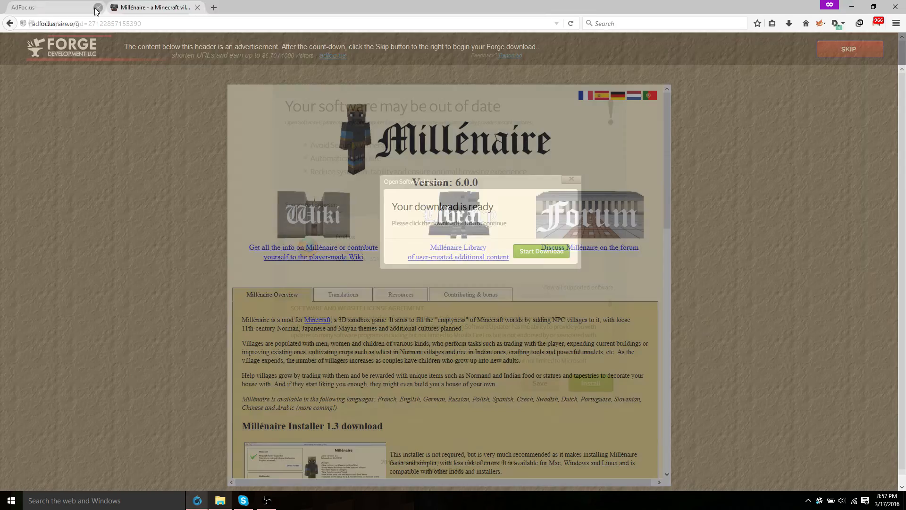
# On millenaire.org's Mod Download section follow 'Millénaire 6.0.0 for Minecraft 1.7.10'.
pyautogui.click(98, 7)
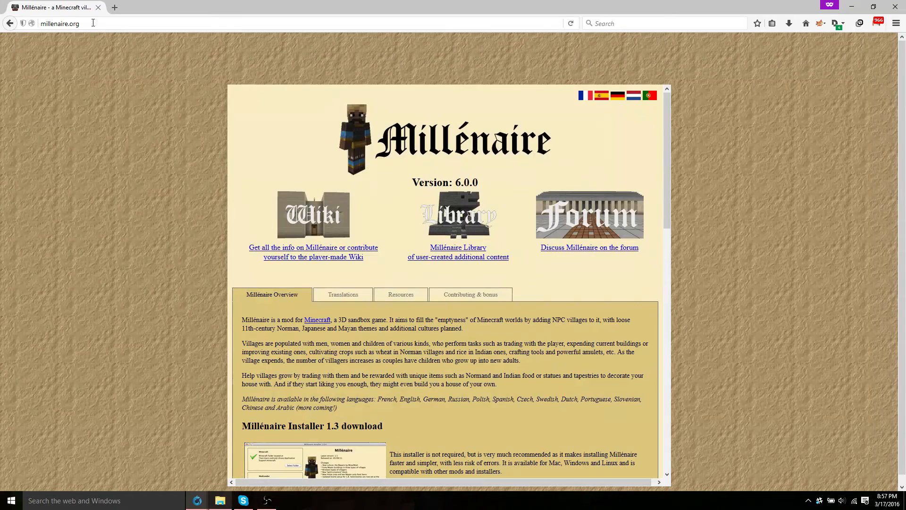
pyautogui.moveTo(79, 36)
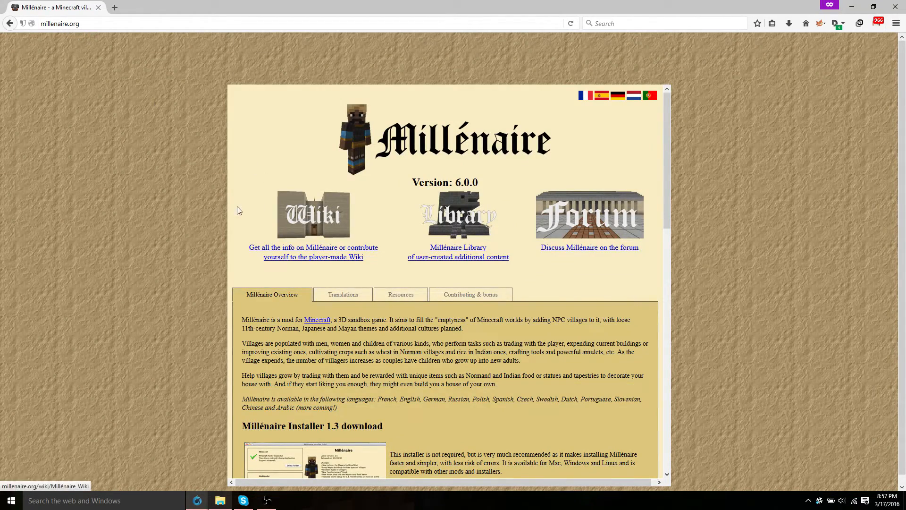
pyautogui.scroll(-3)
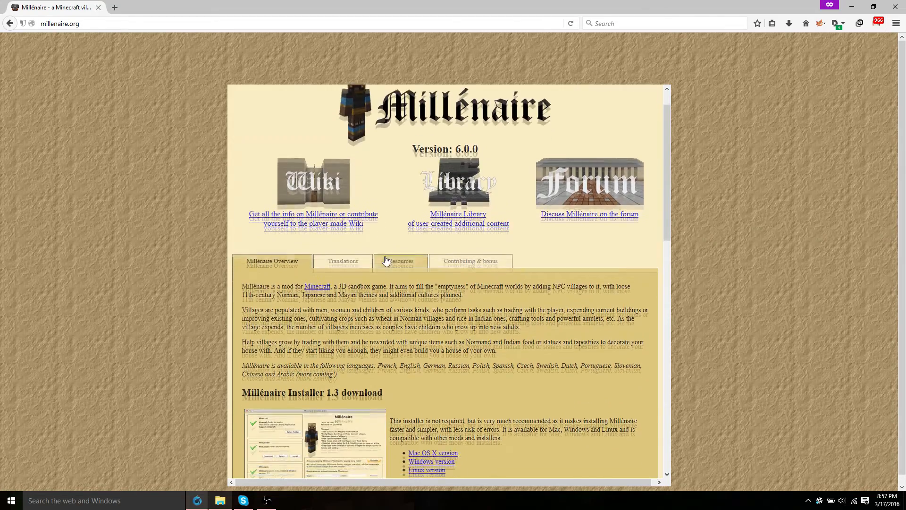
pyautogui.scroll(-3)
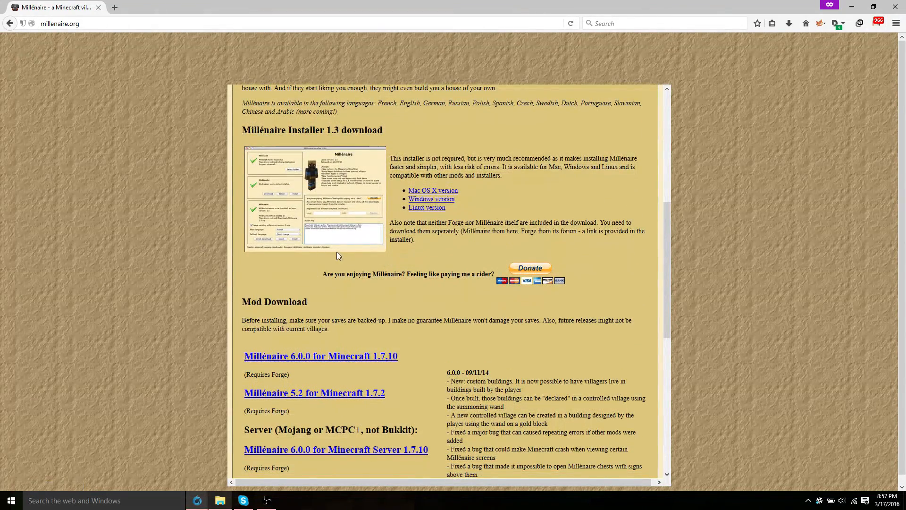
pyautogui.scroll(-3)
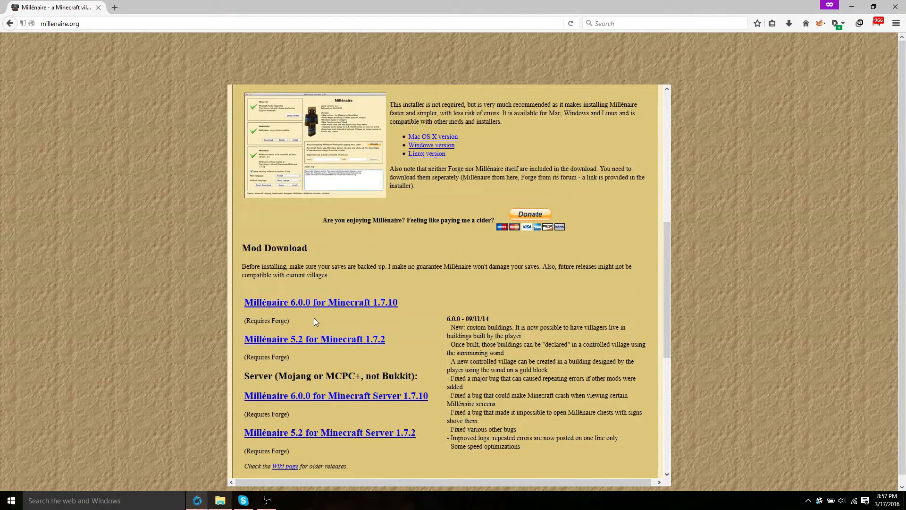
pyautogui.moveTo(314, 316)
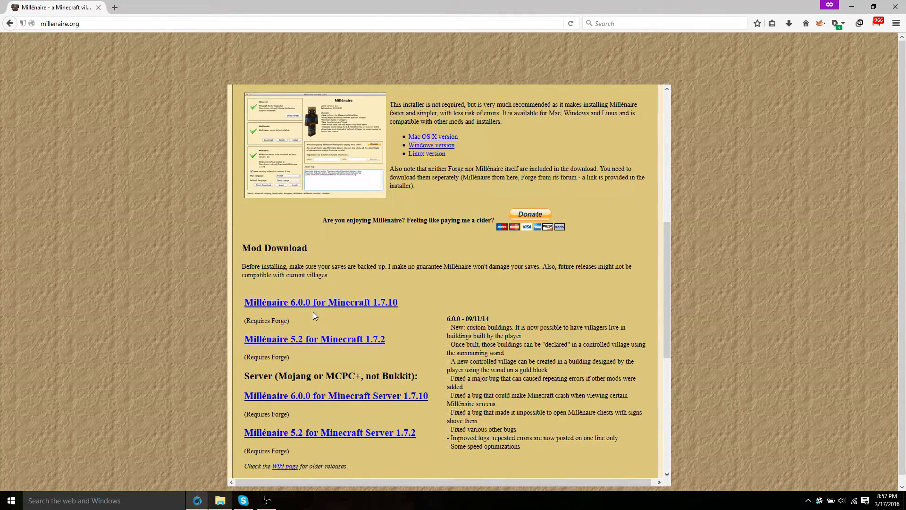
pyautogui.moveTo(389, 305)
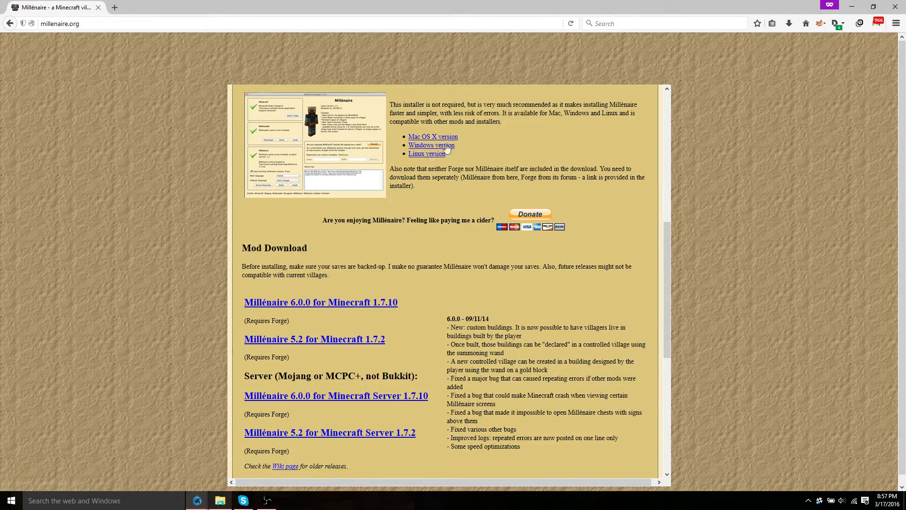
pyautogui.moveTo(431, 145)
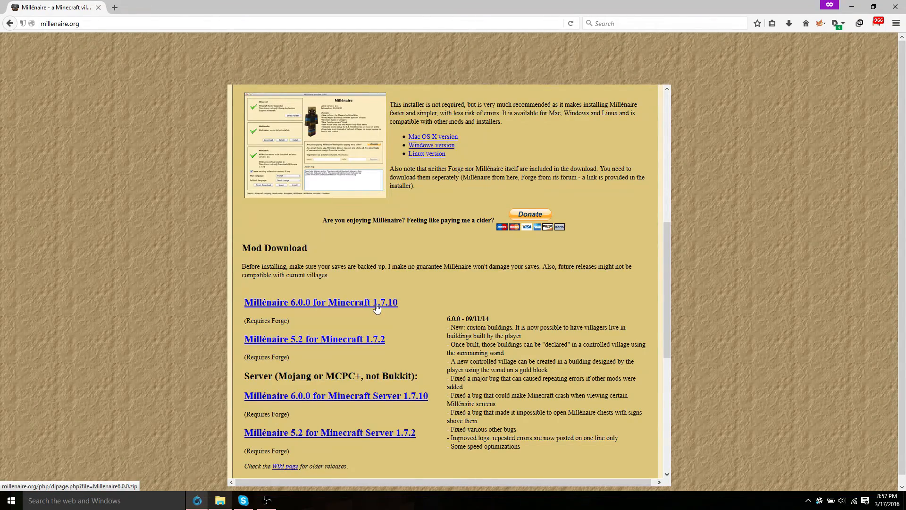
pyautogui.click(319, 302)
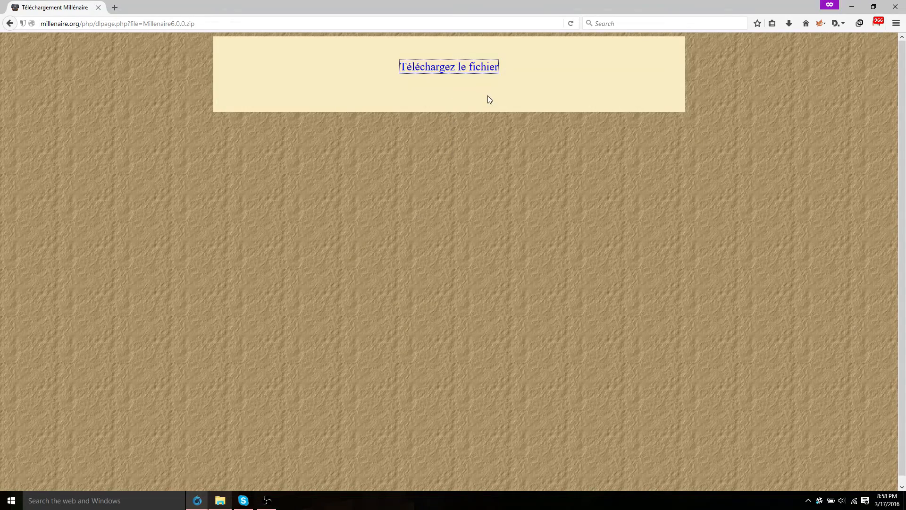
# Start saving Millenaire6.0.0.zip via 'Téléchargez le fichier', then cancel the duplicate download.
pyautogui.click(449, 66)
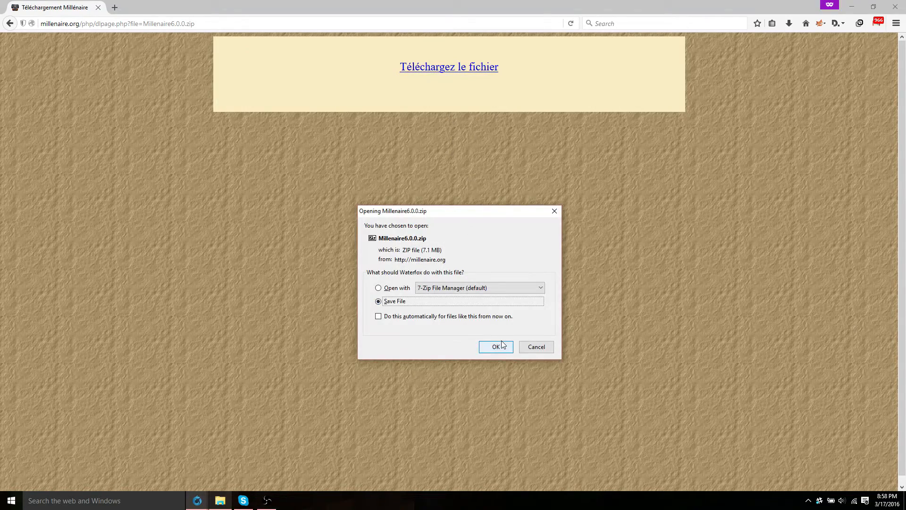
pyautogui.click(496, 346)
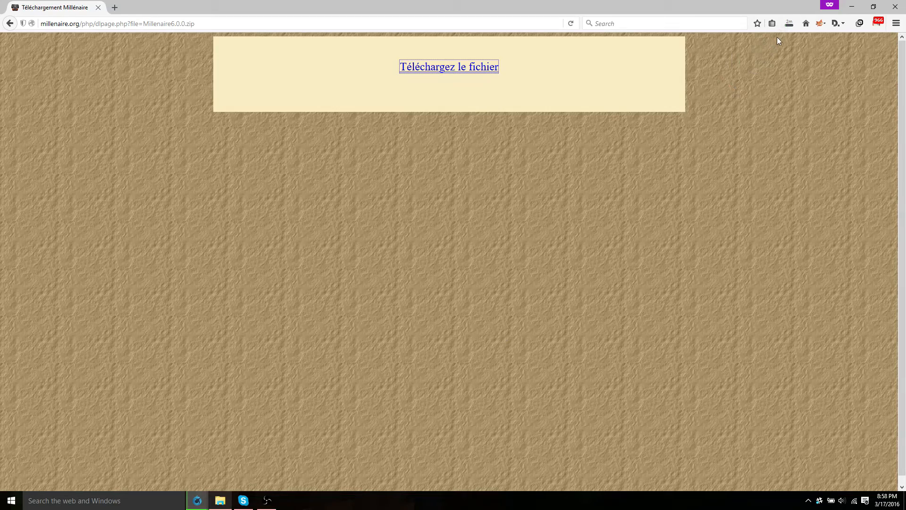
pyautogui.moveTo(781, 33)
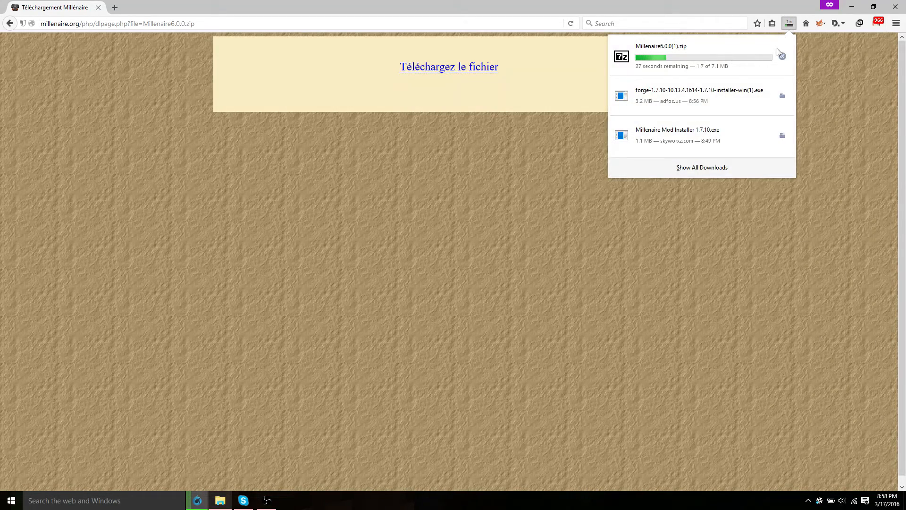
pyautogui.click(782, 56)
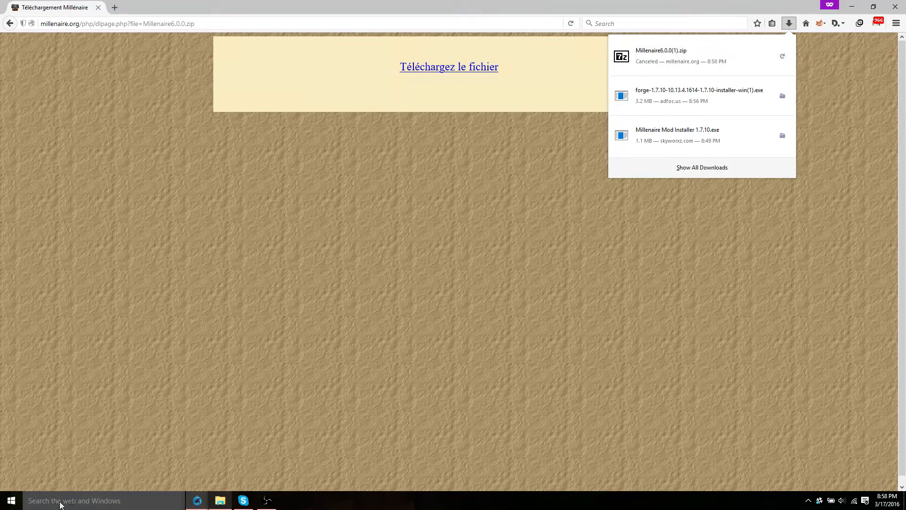
# Find the existing Millenaire6.0.0.zip through Windows search and open it in 7-Zip.
pyautogui.write('millenaire6')
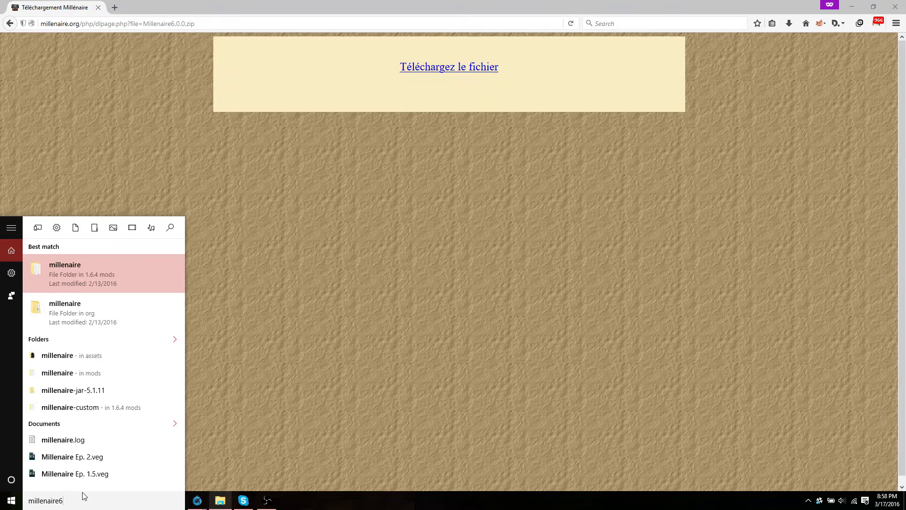
pyautogui.write('.')
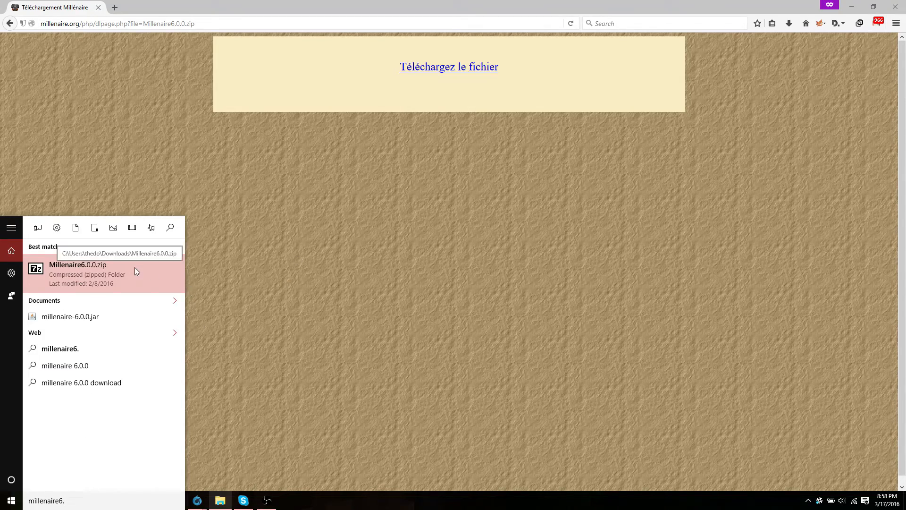
pyautogui.click(78, 265)
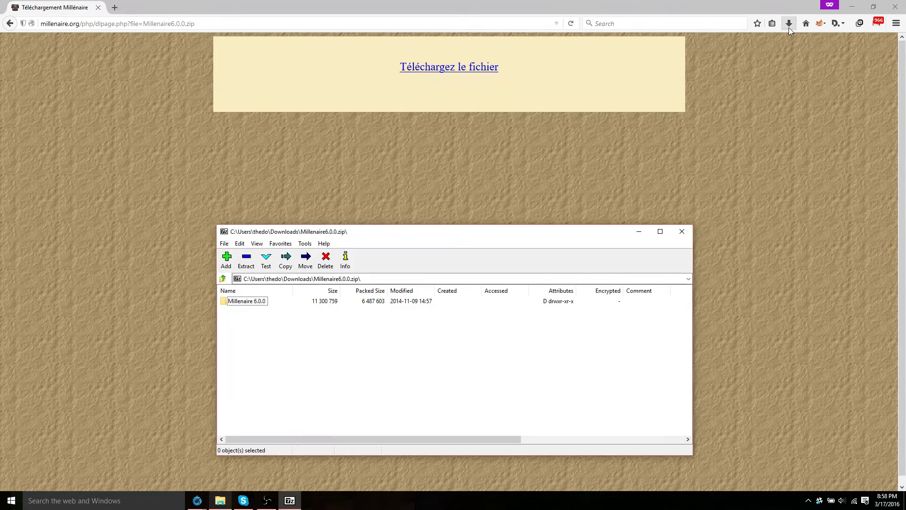
pyautogui.moveTo(251, 305)
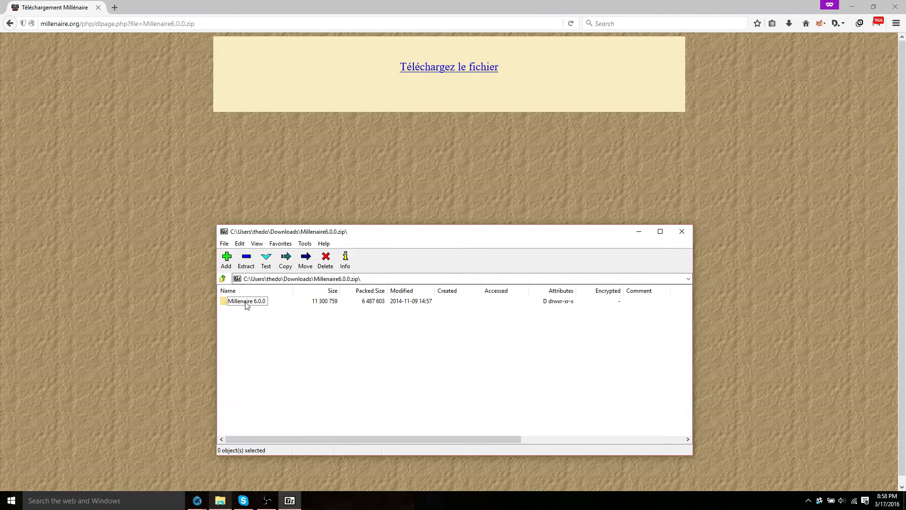
# Browse into Millenaire 6.0.0 then 'Put in mods folder' to show its three items.
pyautogui.doubleClick(247, 300)
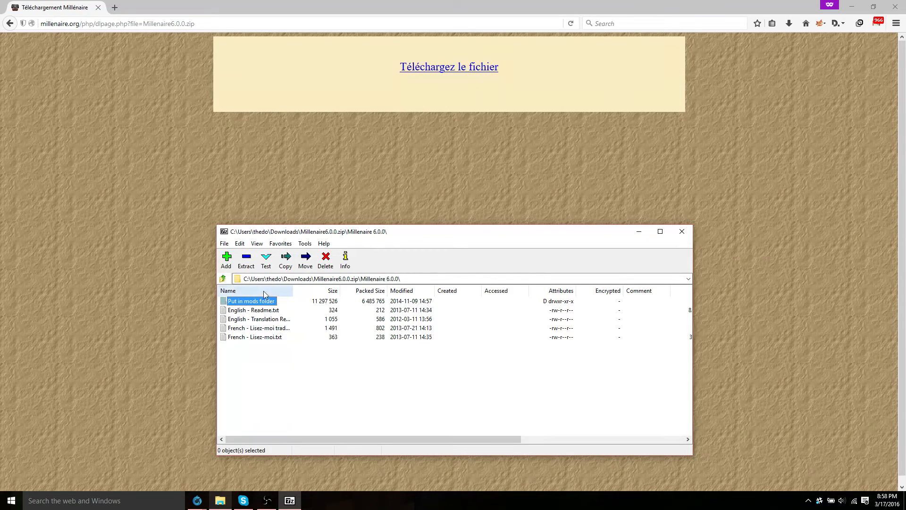
pyautogui.doubleClick(251, 300)
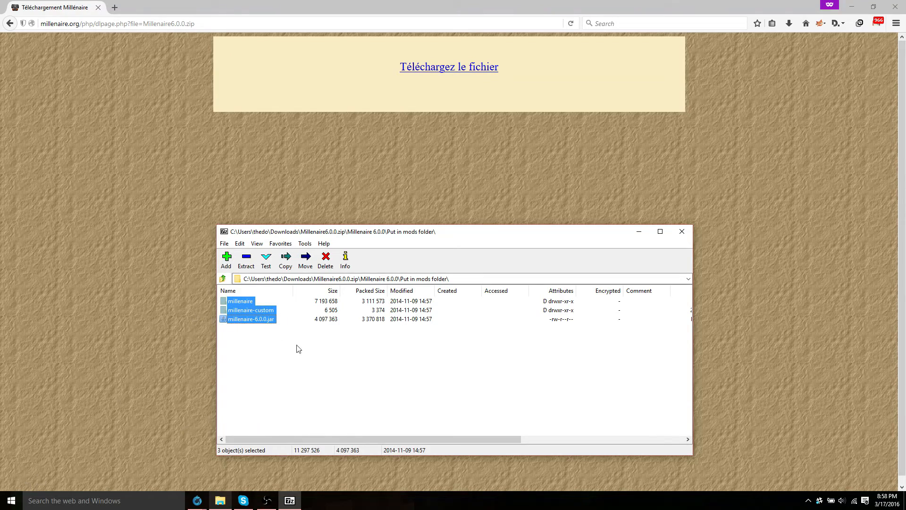
pyautogui.click(73, 500)
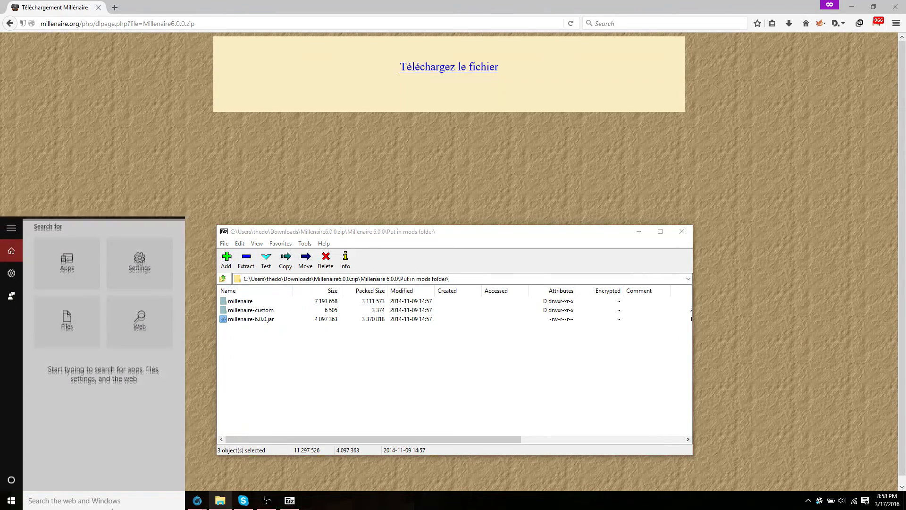
# Open %appdata%\.minecraft\mods and drop millenaire, millenaire-custom and millenaire-6.0.0.jar into it.
pyautogui.write('%a')
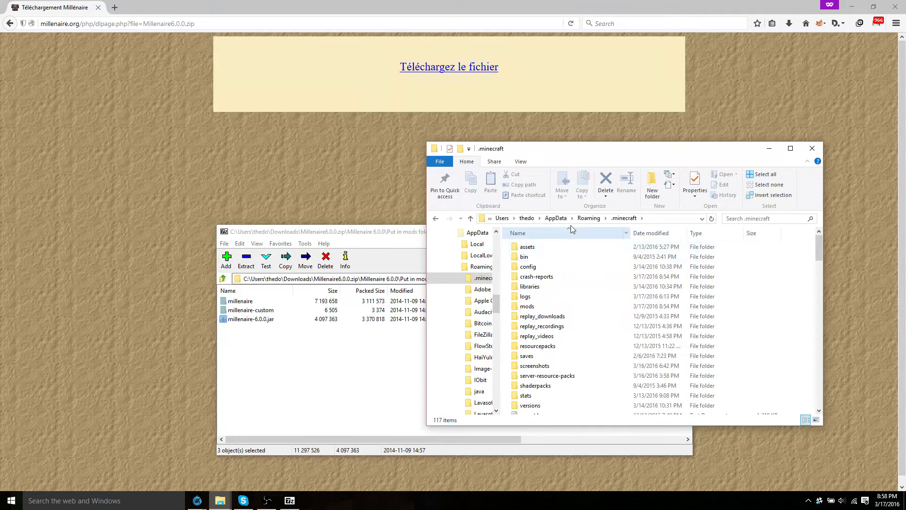
pyautogui.doubleClick(527, 306)
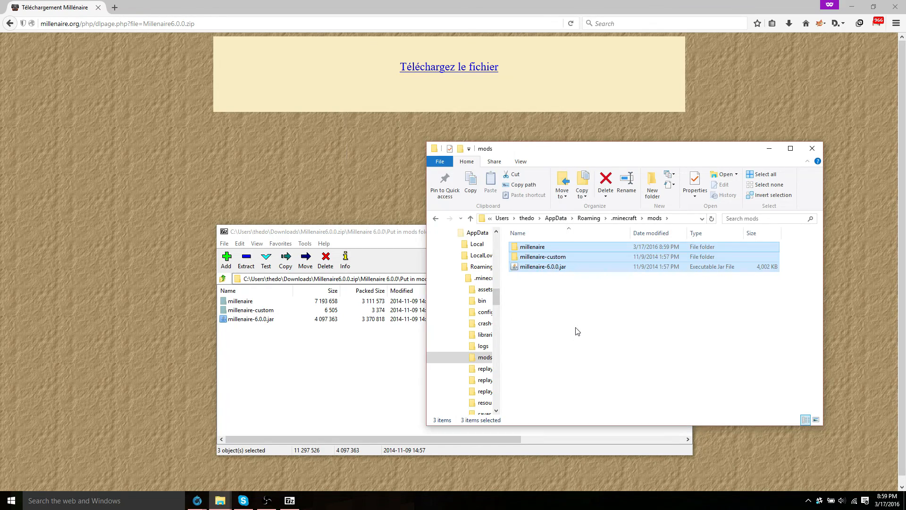
pyautogui.click(251, 310)
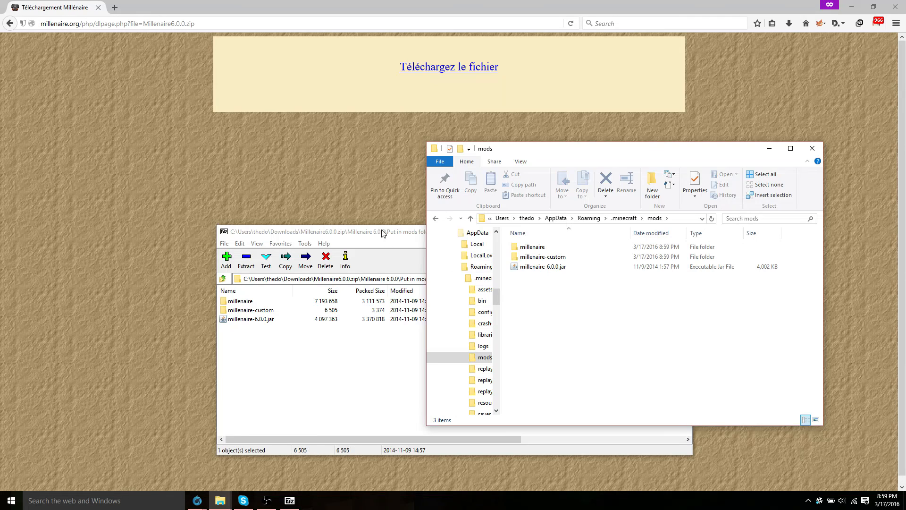
pyautogui.click(251, 310)
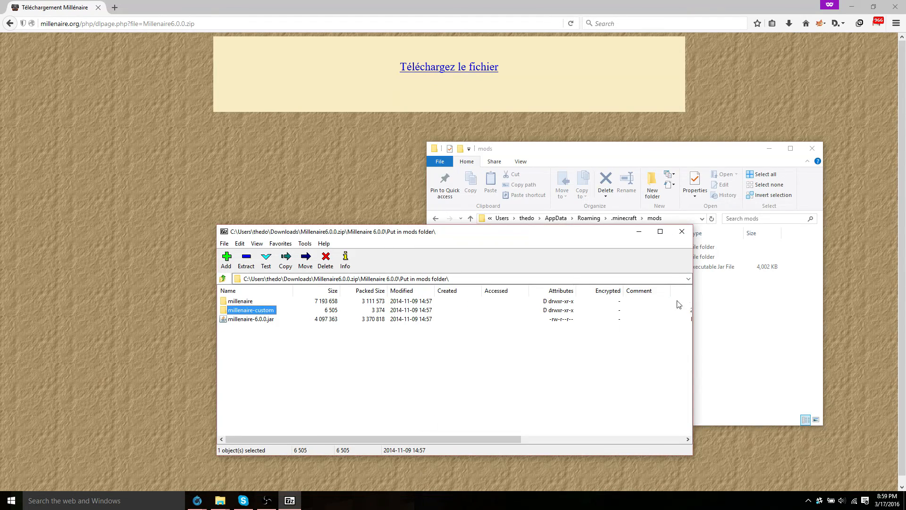
pyautogui.moveTo(674, 257)
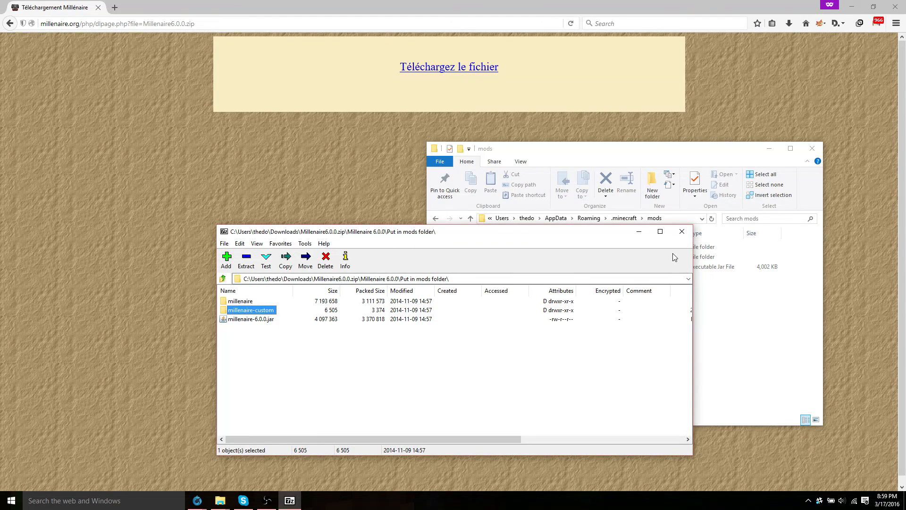
pyautogui.moveTo(671, 256)
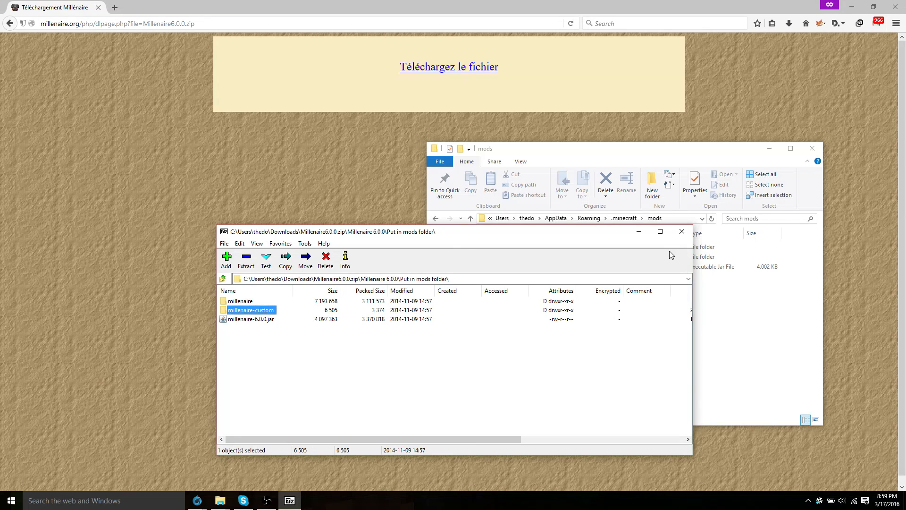